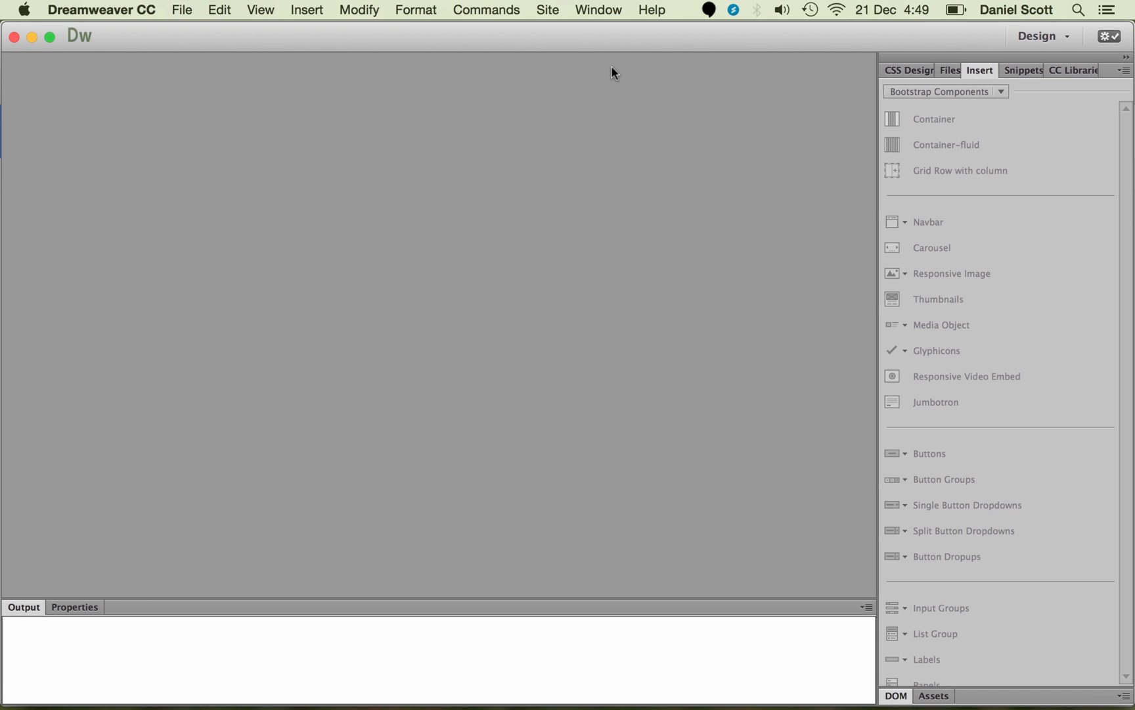
mouse_move(545, 6)
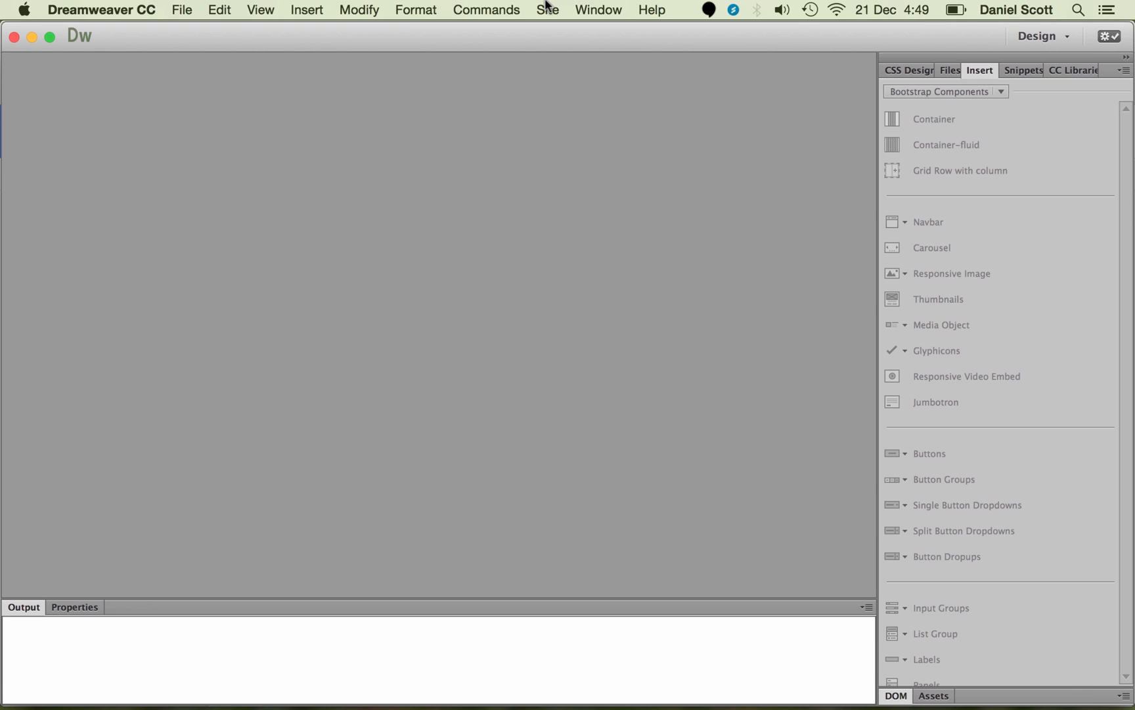
Start a new Dreamweaver site named 'My BootStrap Website'
click(548, 9)
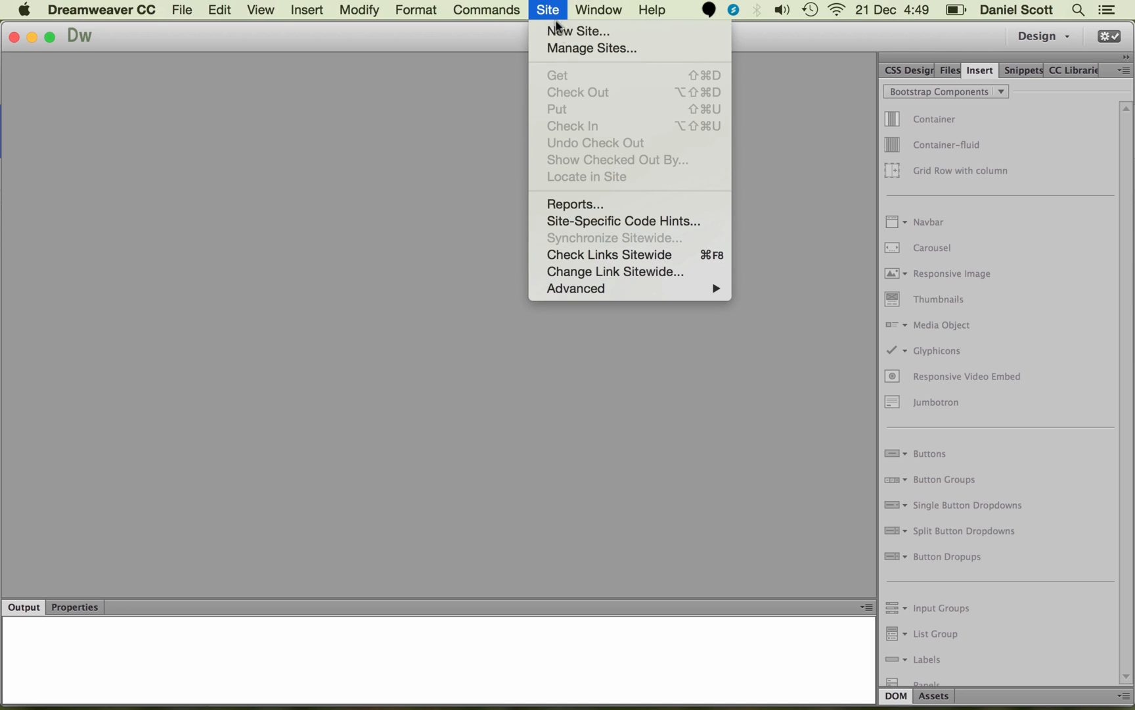
click(578, 30)
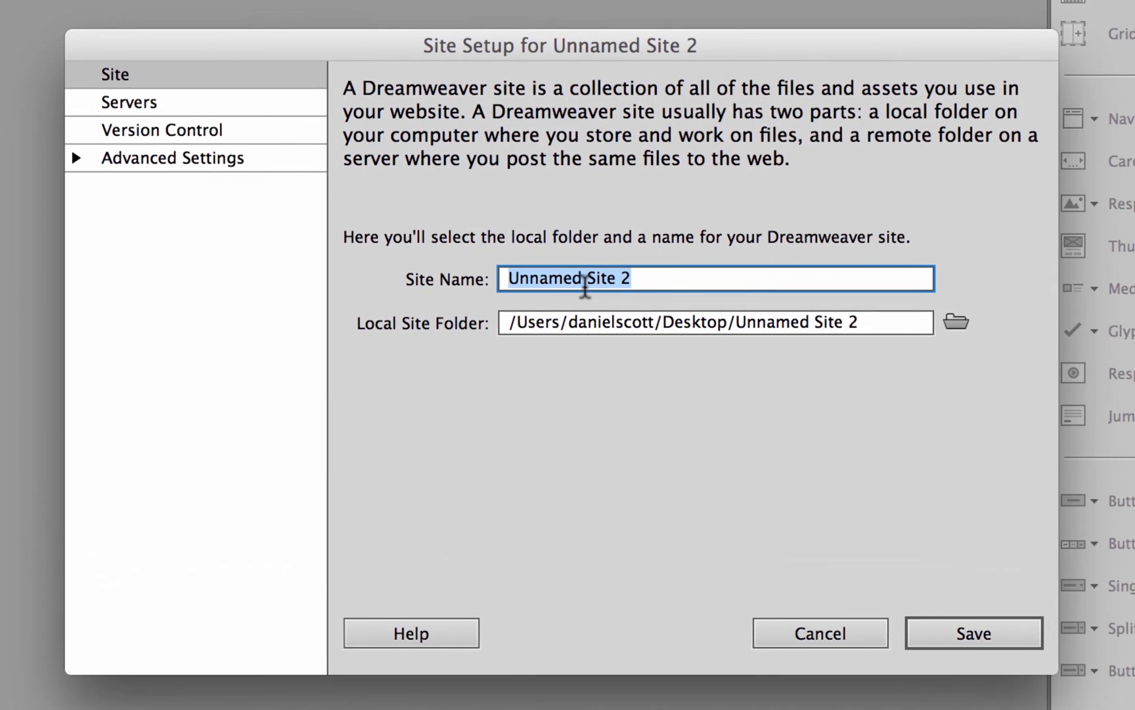
text(My BootStrap Website)
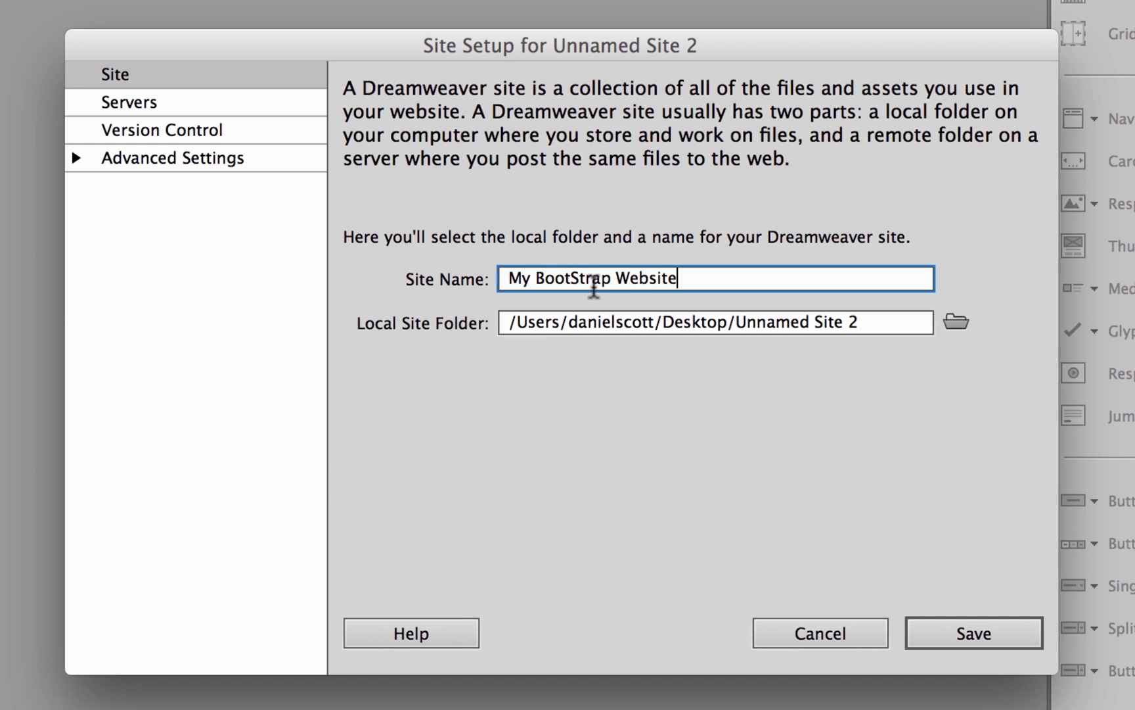
triple_click(592, 278)
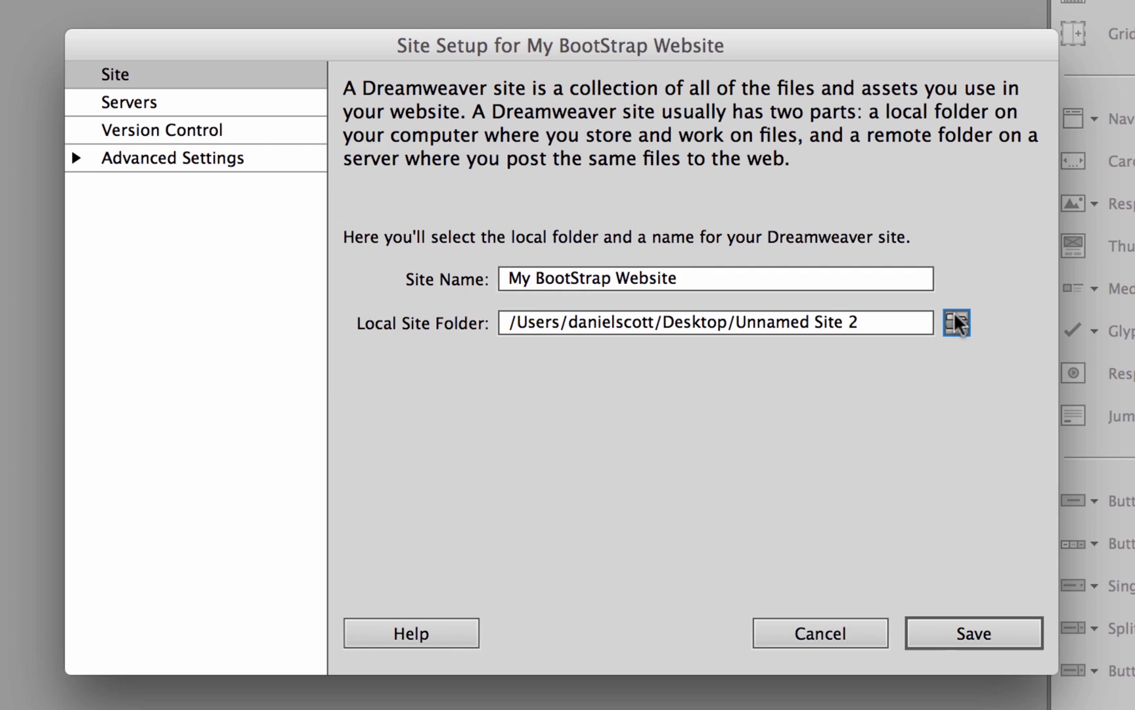
Create a 'Bootstrap Website' folder on the Desktop as the site's local folder
click(957, 322)
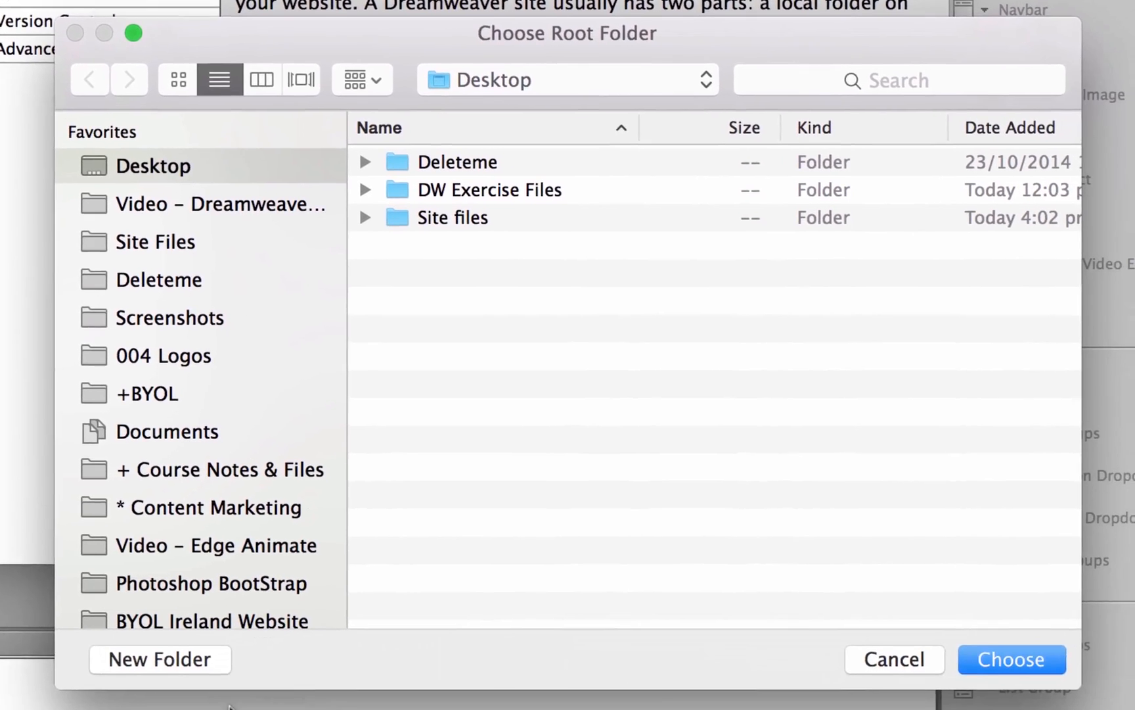
click(159, 660)
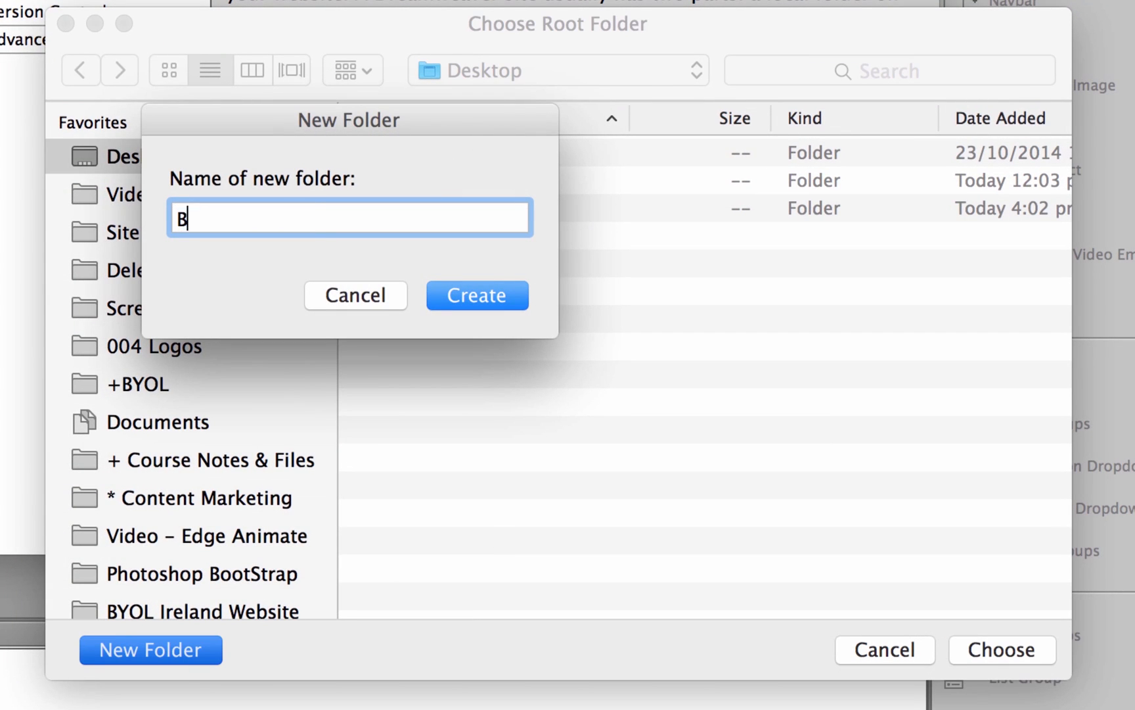
text(ootstrap Website)
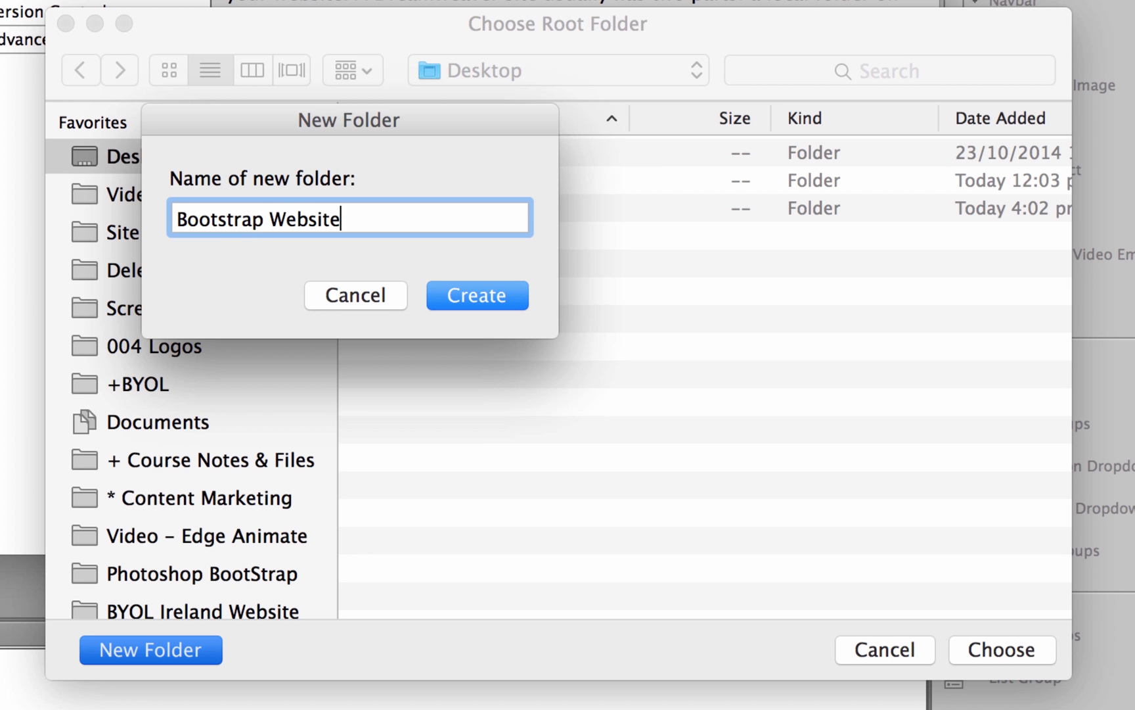
click(477, 295)
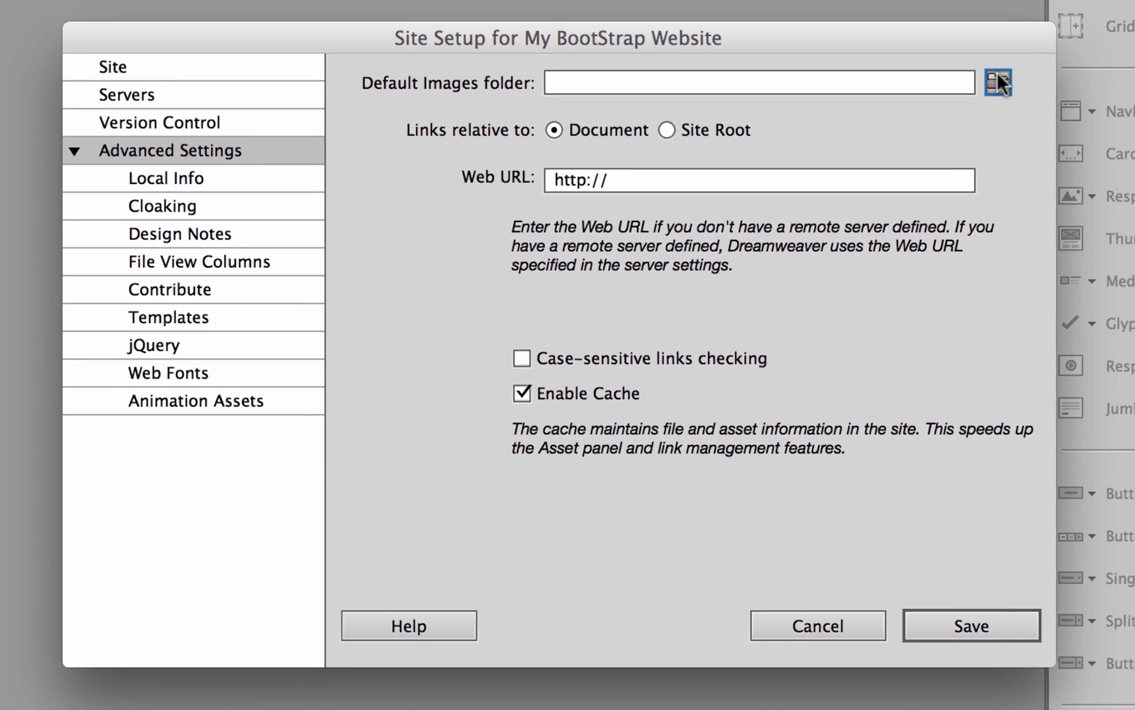
Create an 'images' folder as the default images folder and save the site
text(ima)
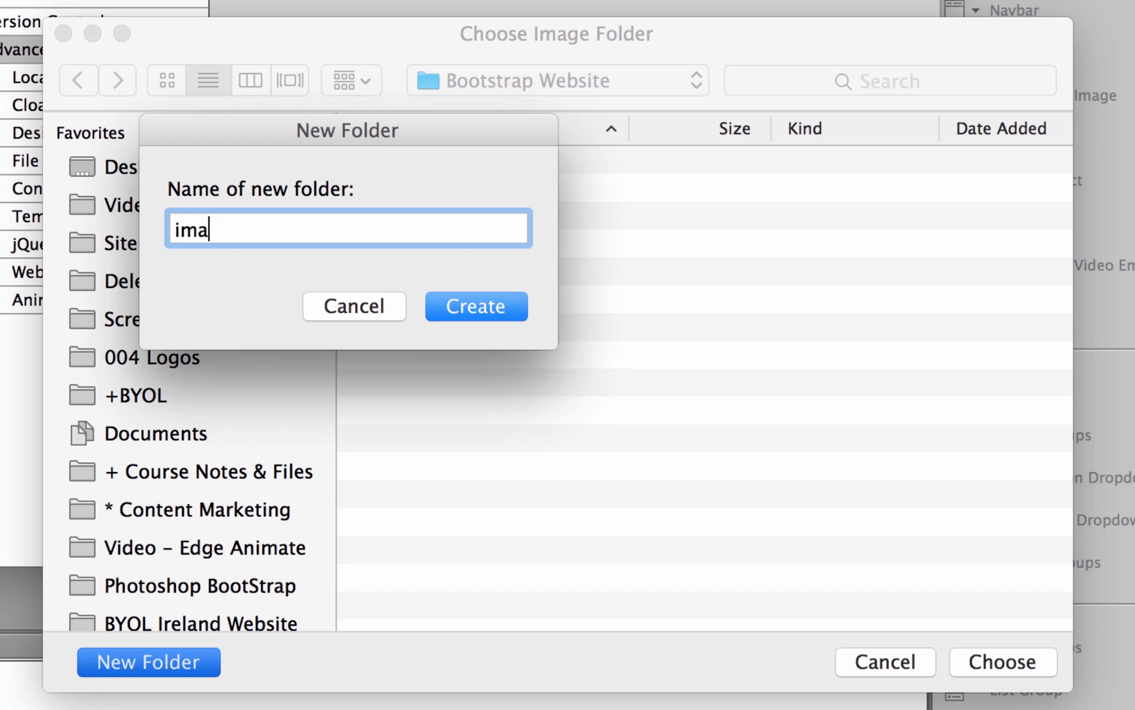
click(476, 306)
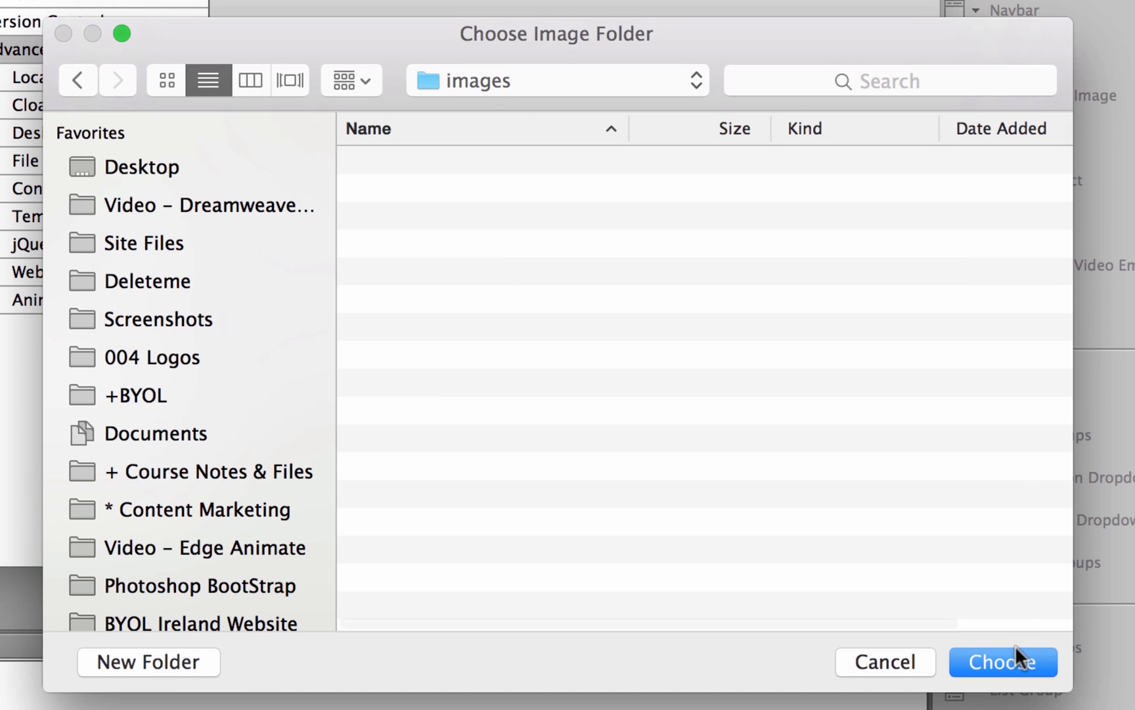
click(1002, 661)
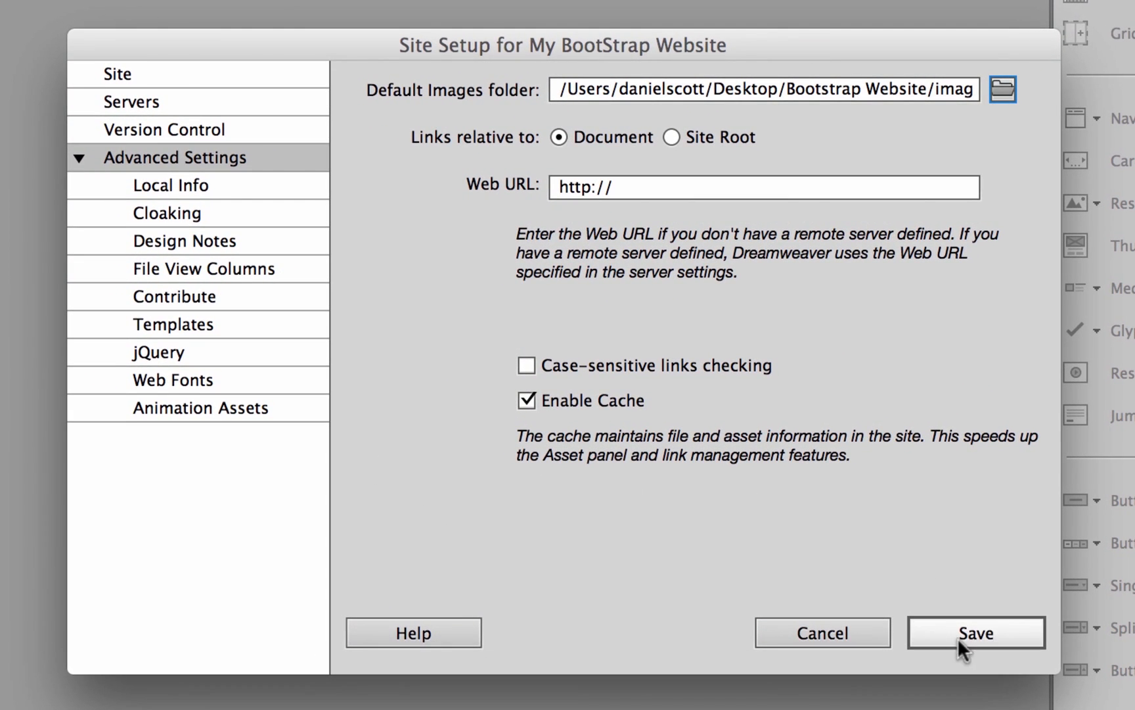
click(975, 632)
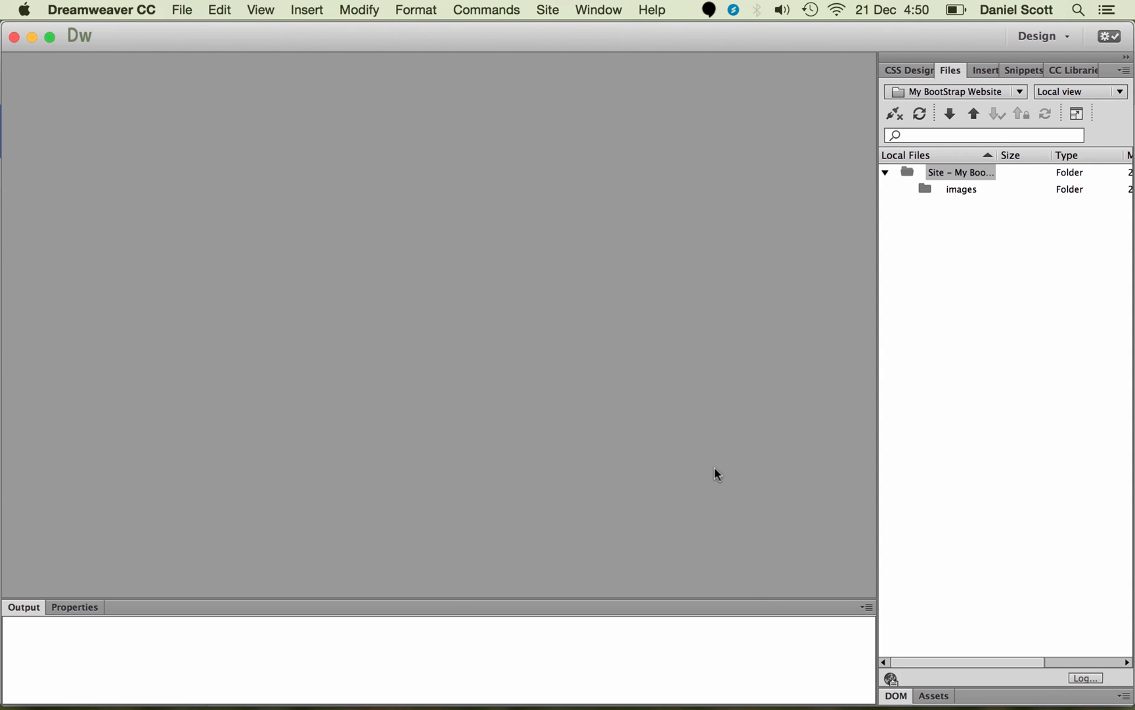
click(182, 9)
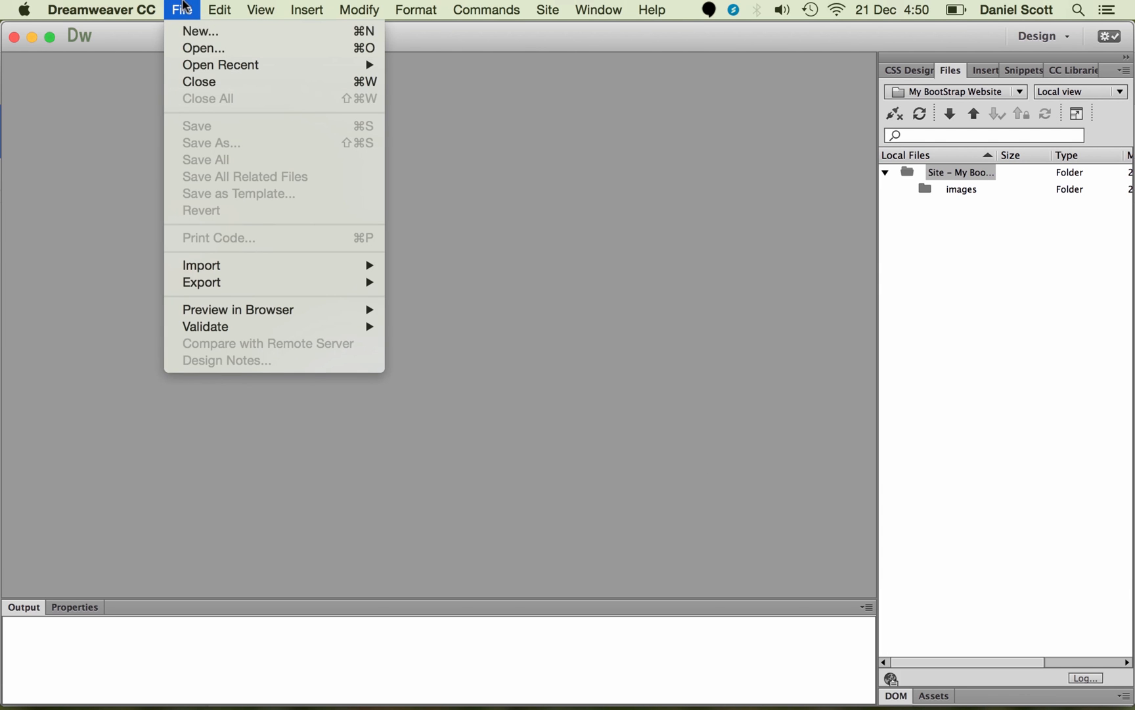
click(200, 31)
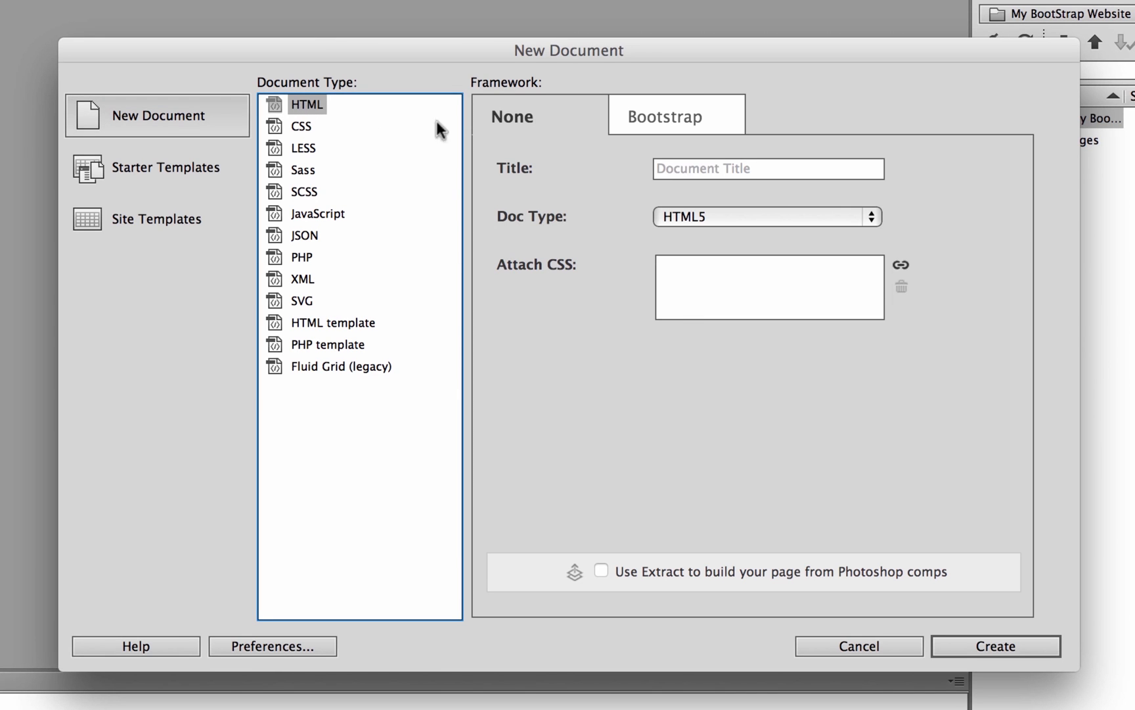
click(667, 116)
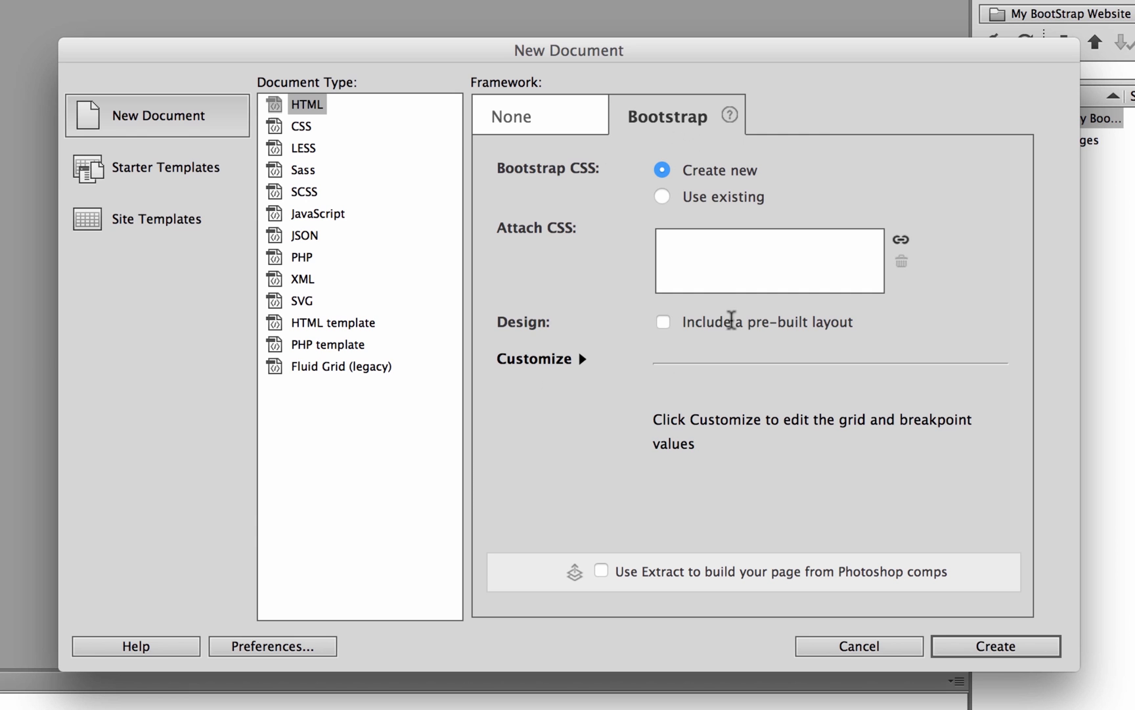
click(663, 321)
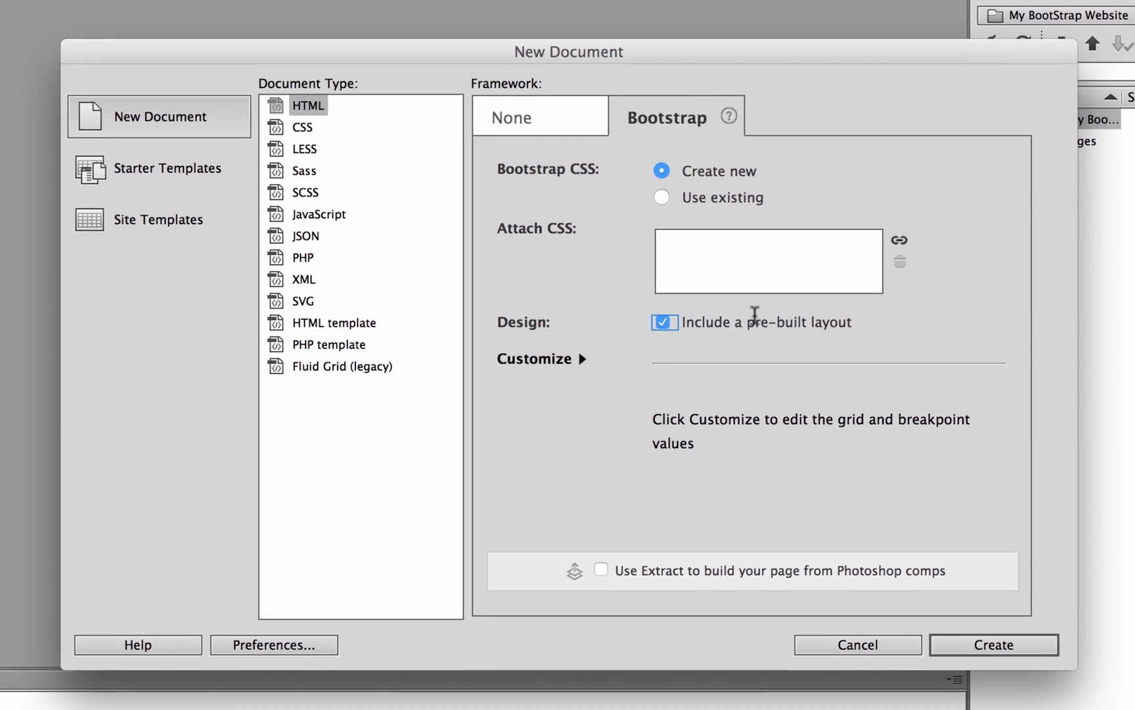
click(993, 645)
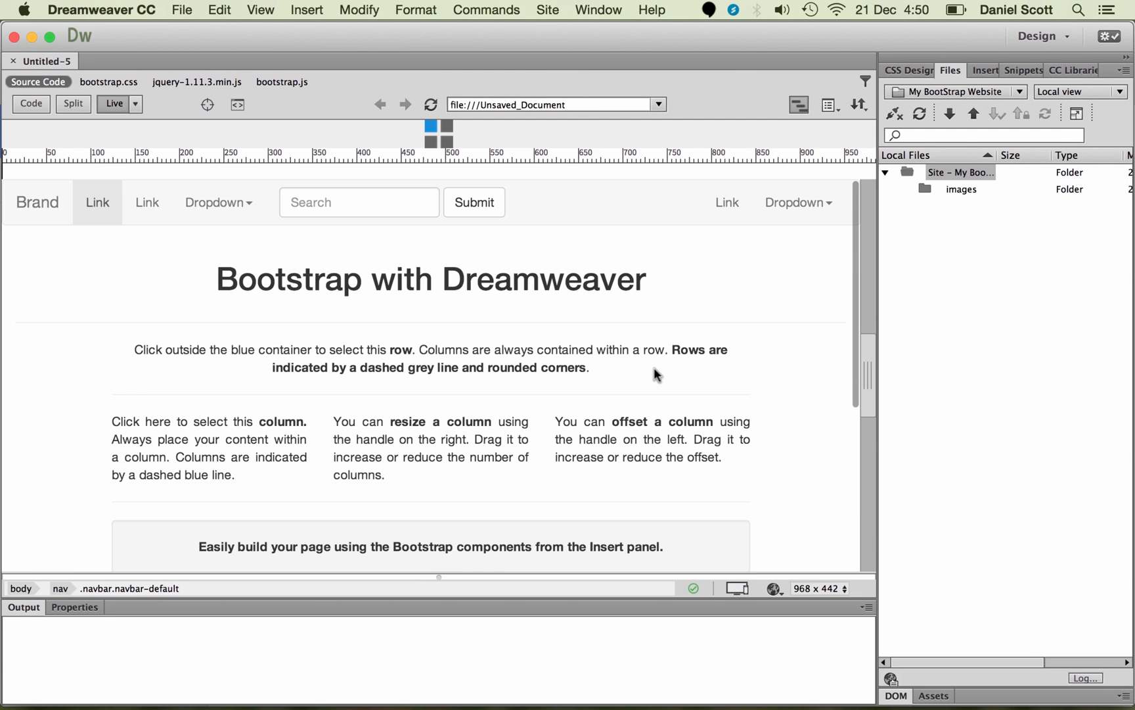
click(36, 202)
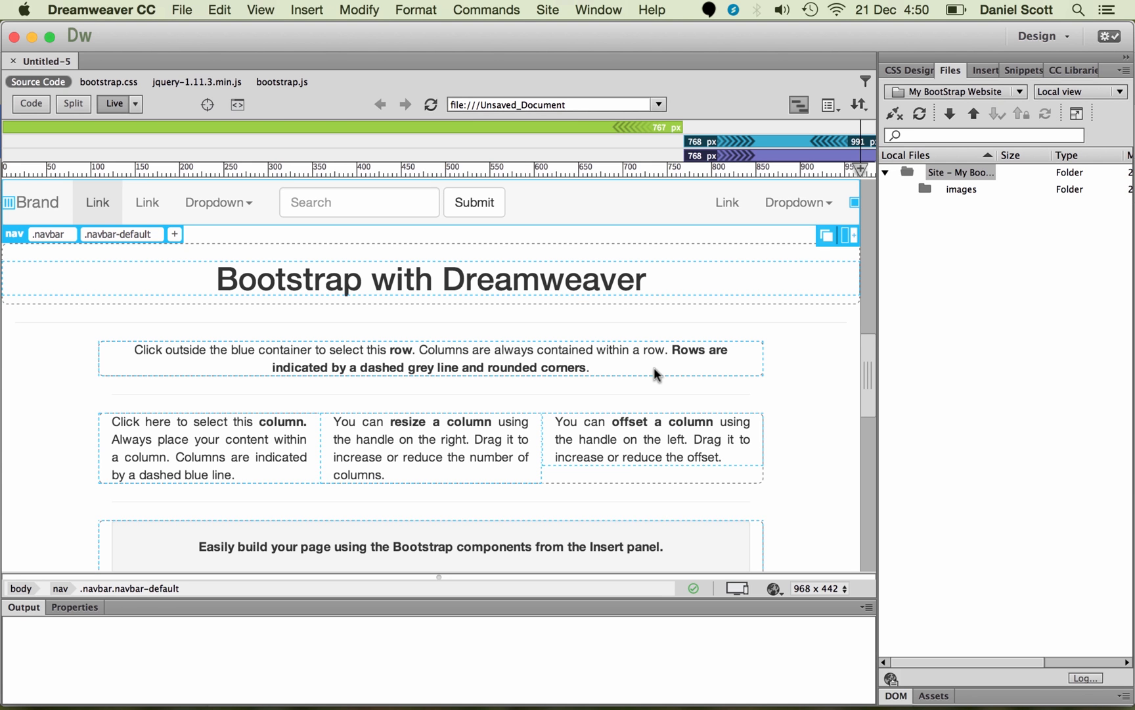
scroll(down, 3)
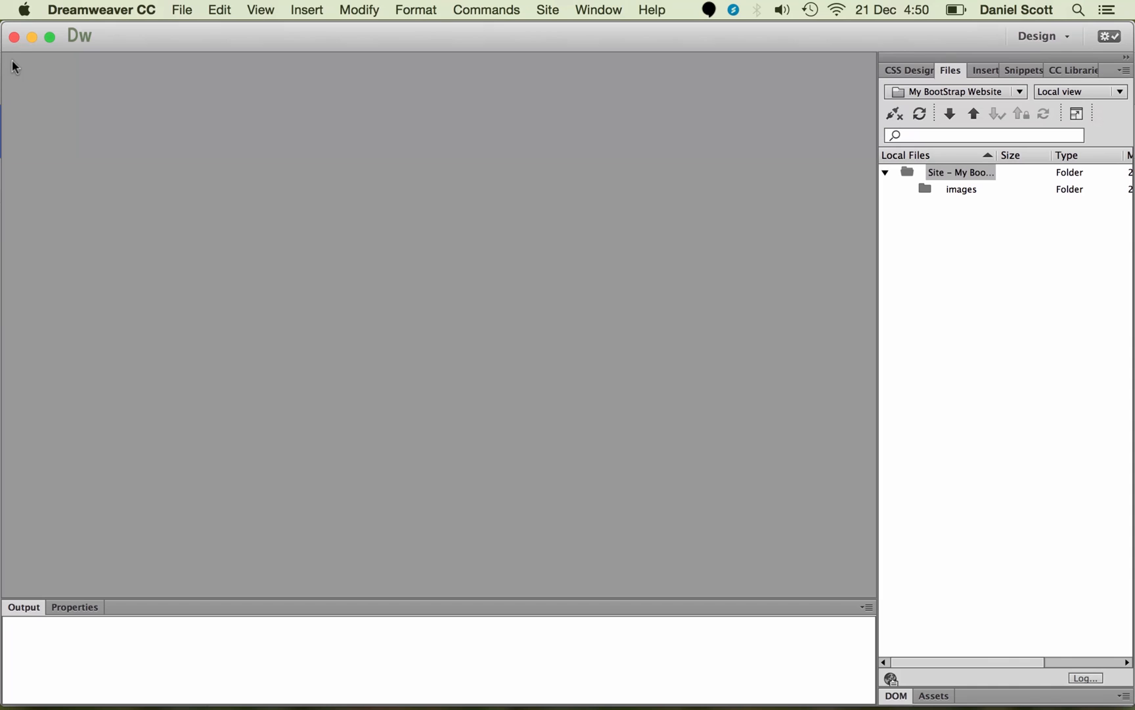
Create a blank Bootstrap page with no pre-built layout, overwriting existing Bootstrap files
click(182, 9)
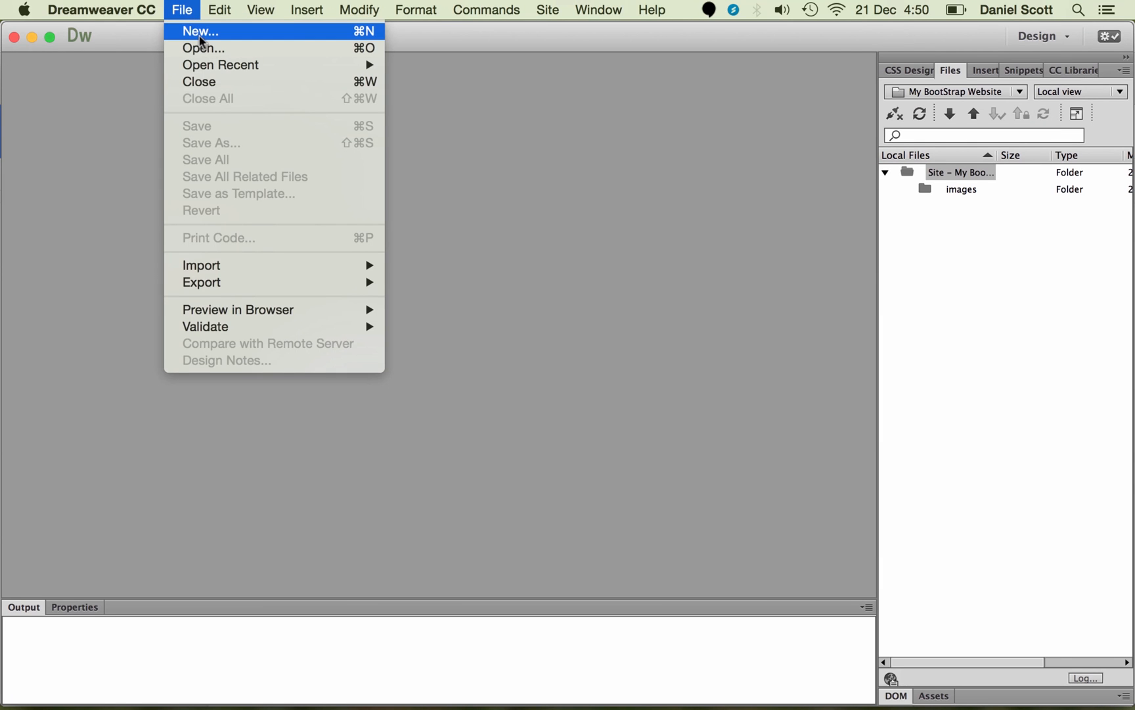
click(200, 31)
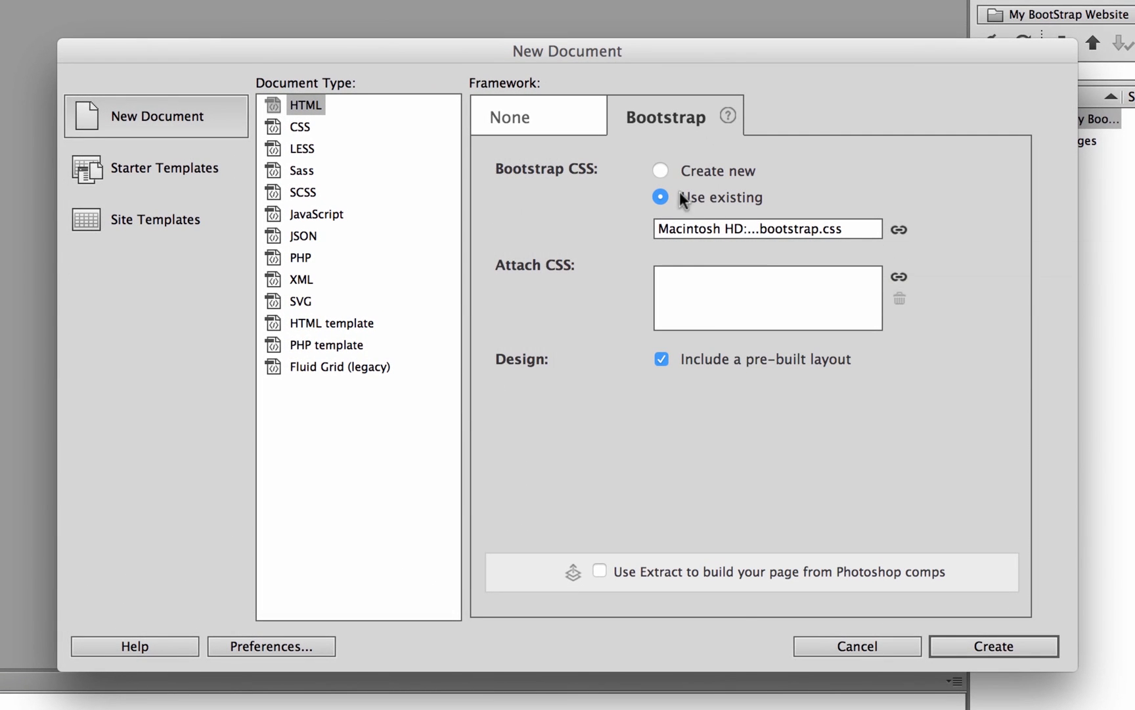
click(660, 360)
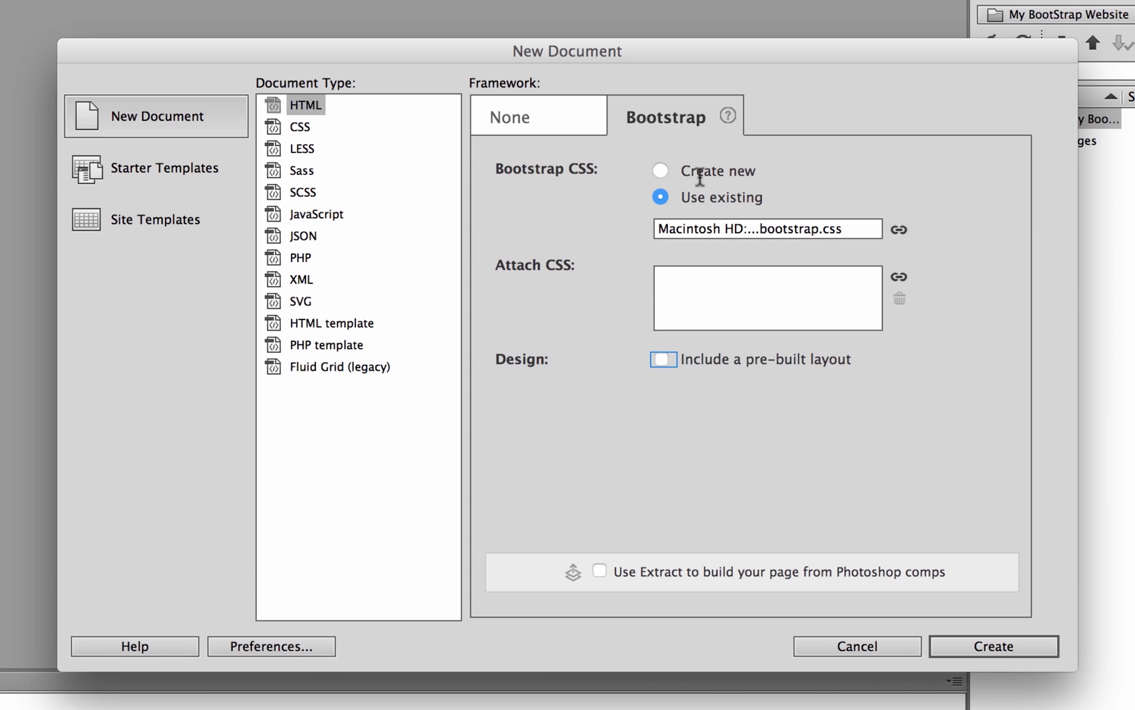
click(660, 170)
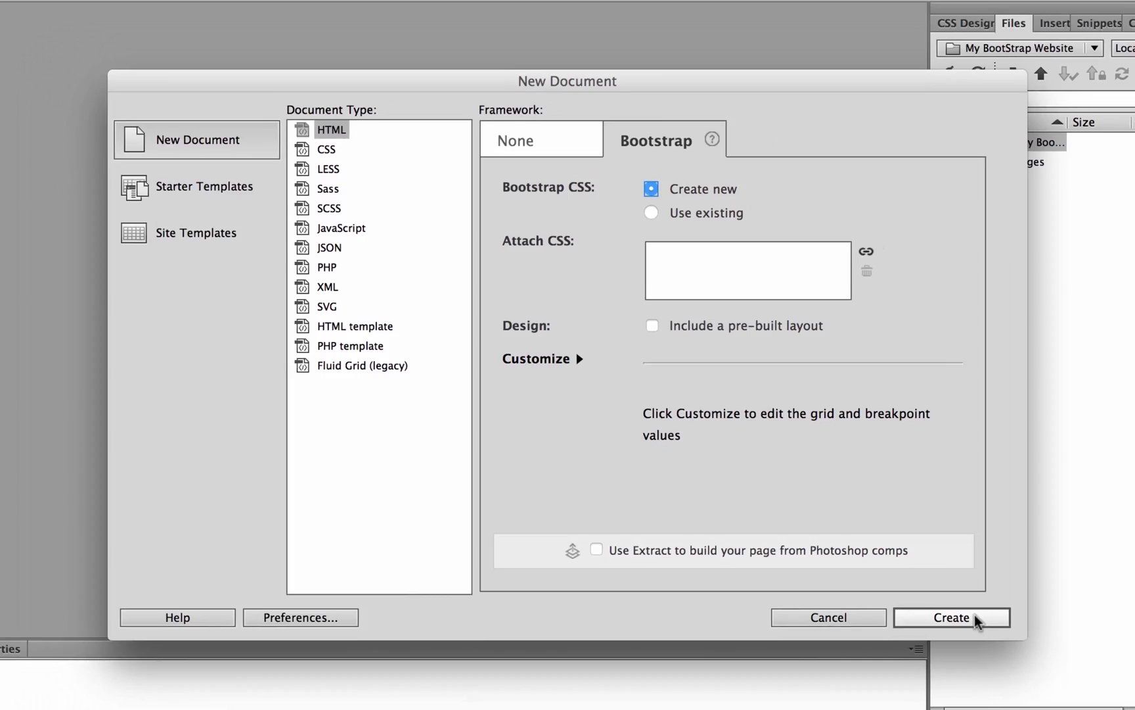
click(951, 617)
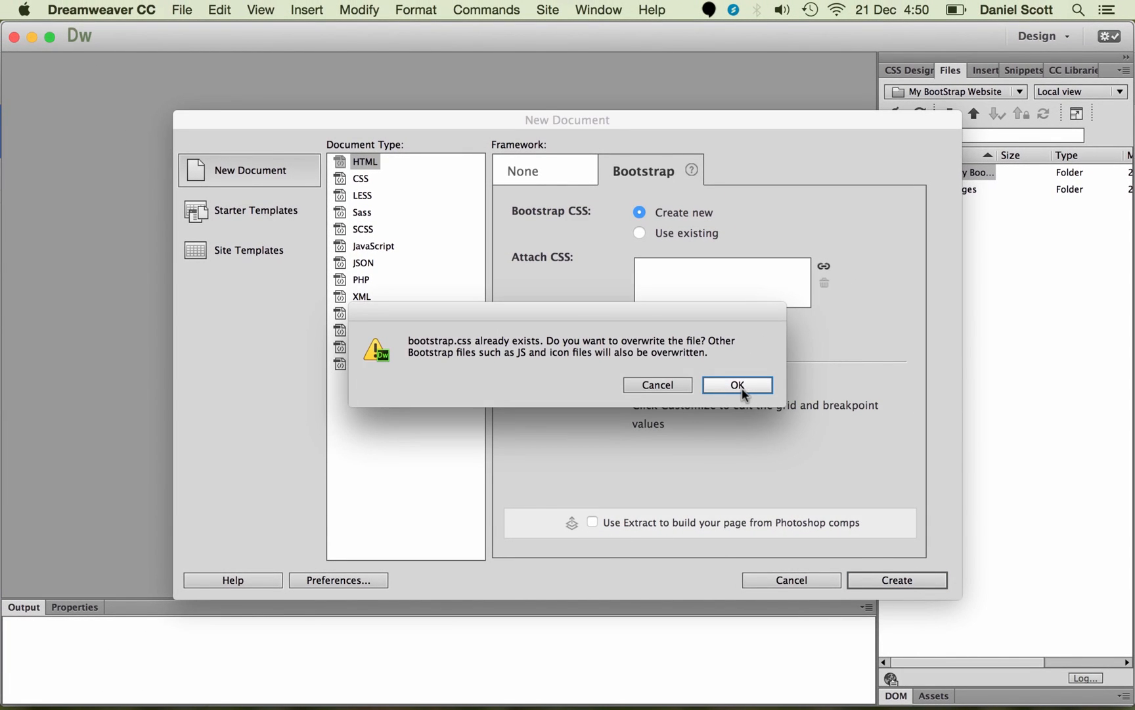
click(737, 384)
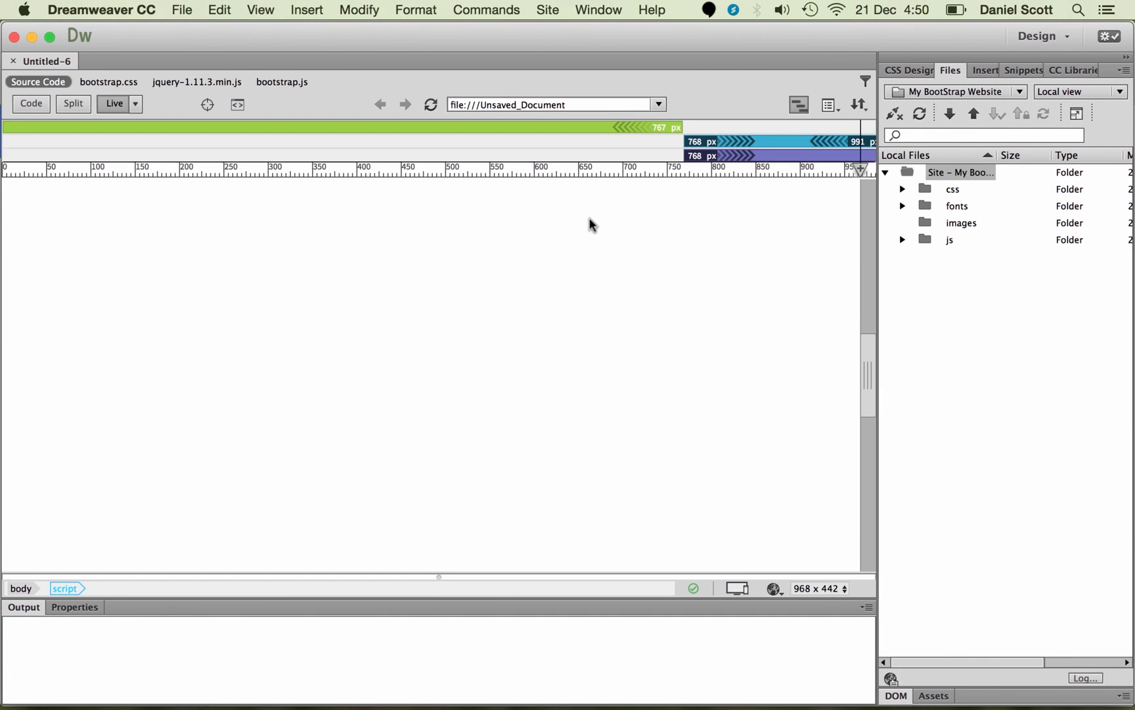
mouse_move(923, 272)
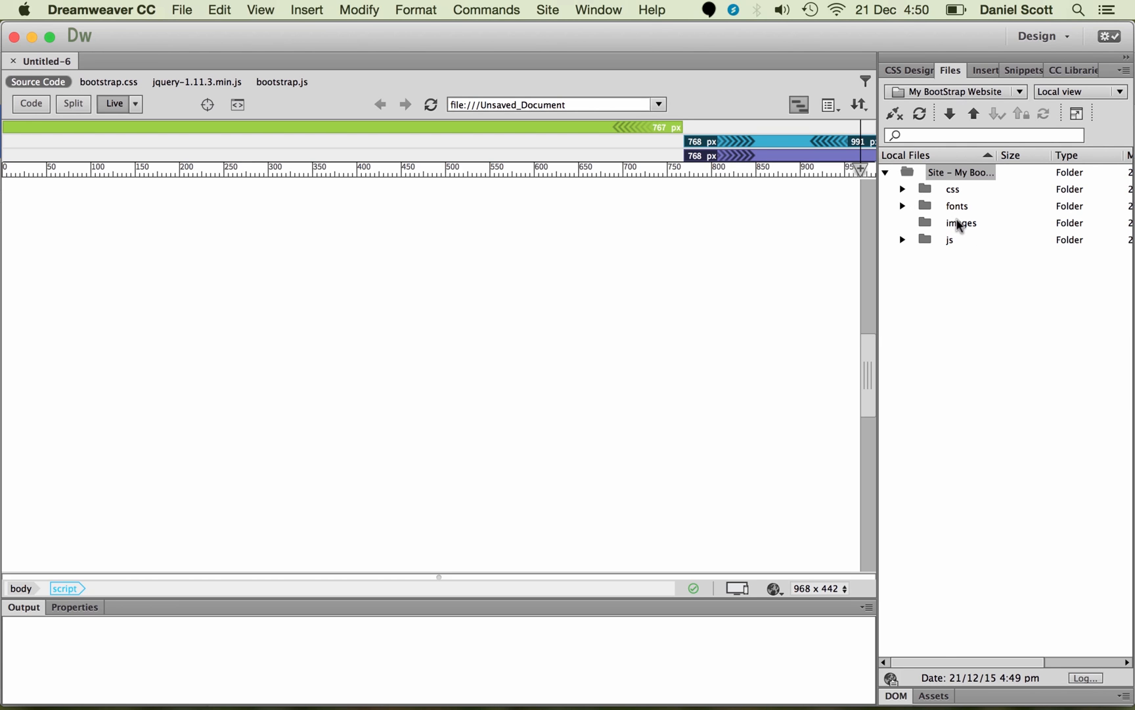
mouse_move(976, 247)
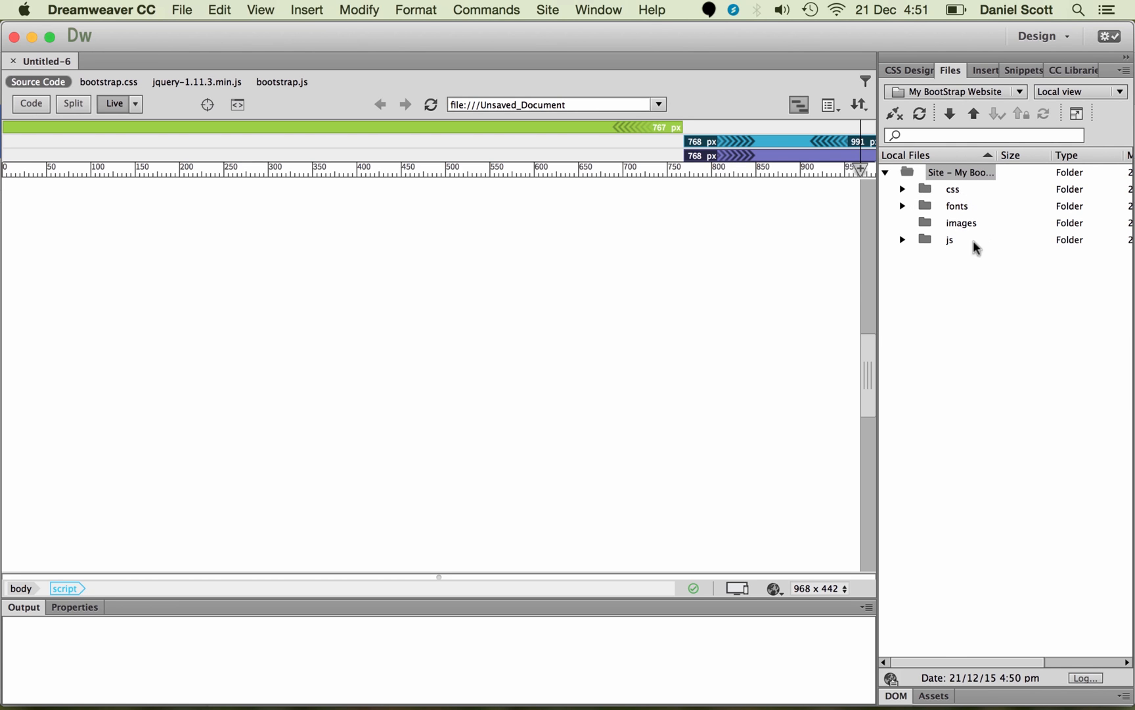
mouse_move(552, 327)
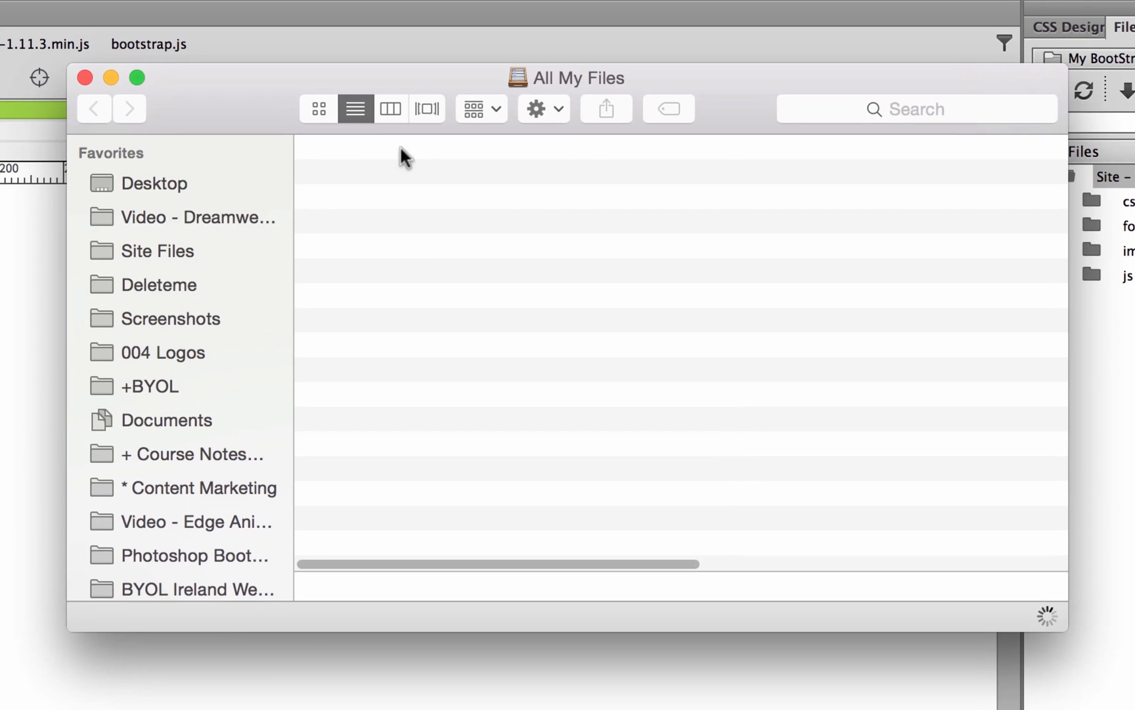
In Finder, open the Desktop's 'Bootstrap Website' folder and expand css to show bootstrap.css
click(153, 183)
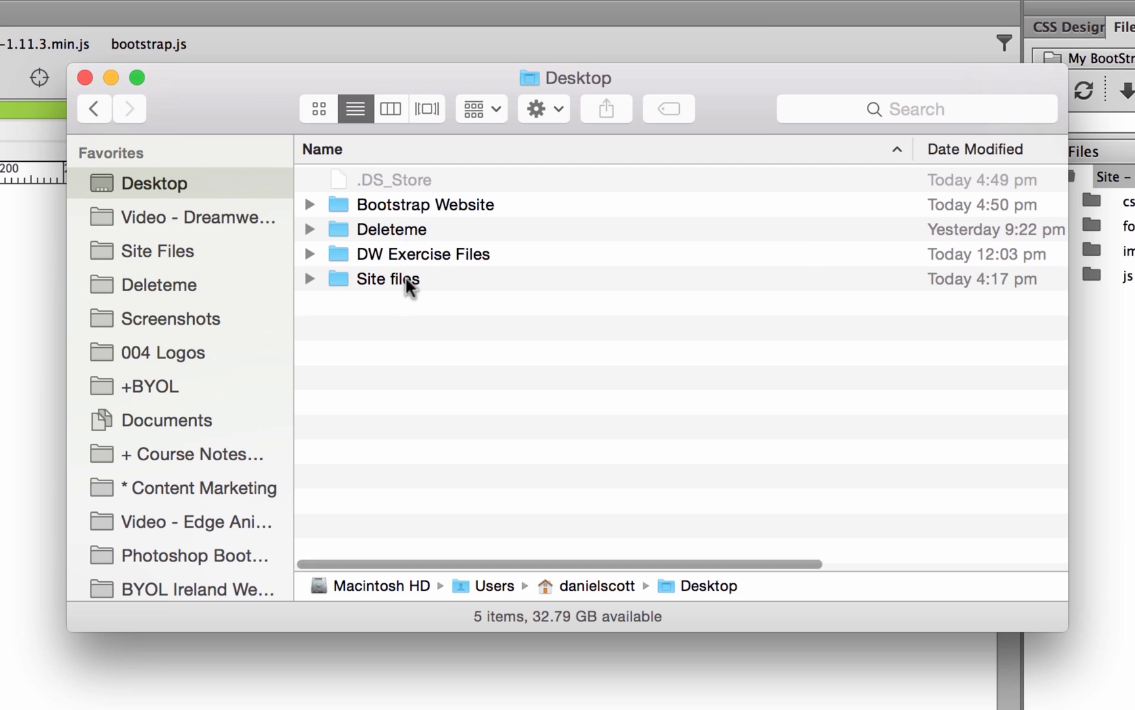
double_click(426, 204)
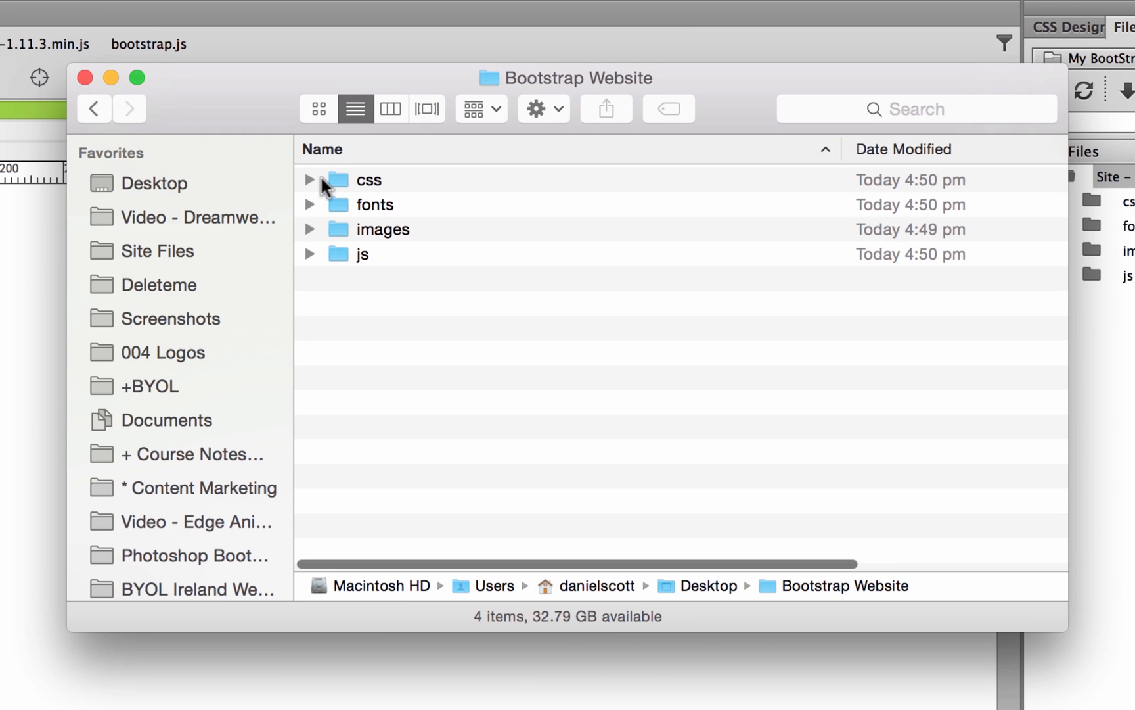
click(308, 179)
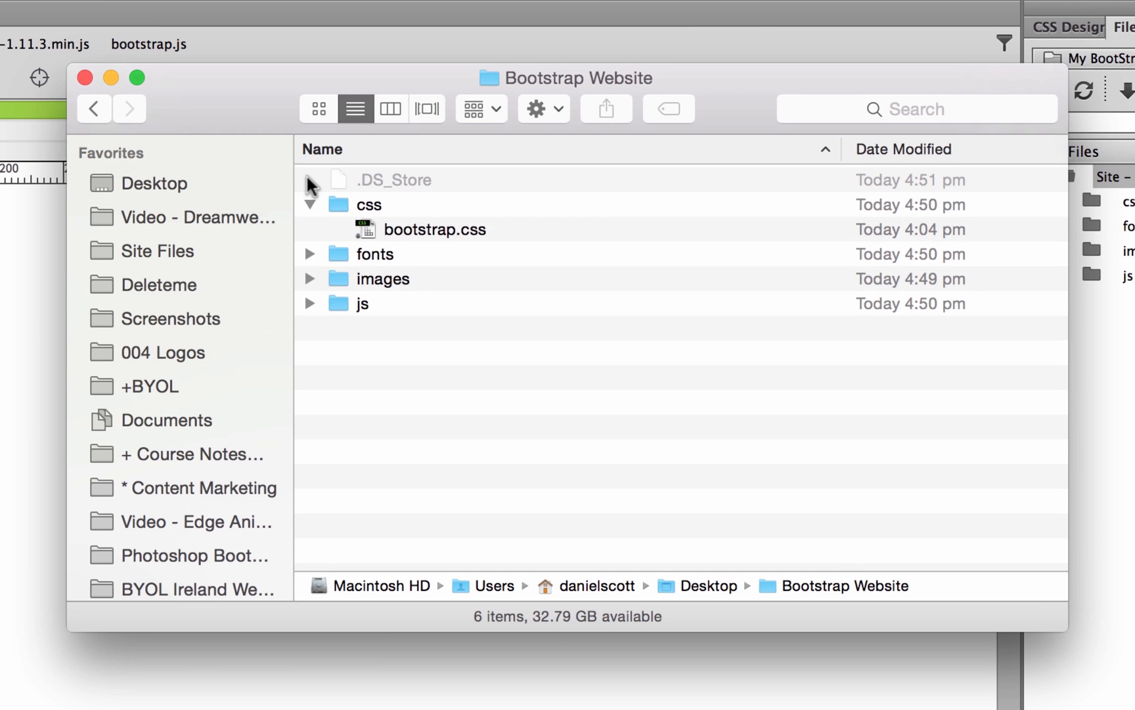
click(435, 229)
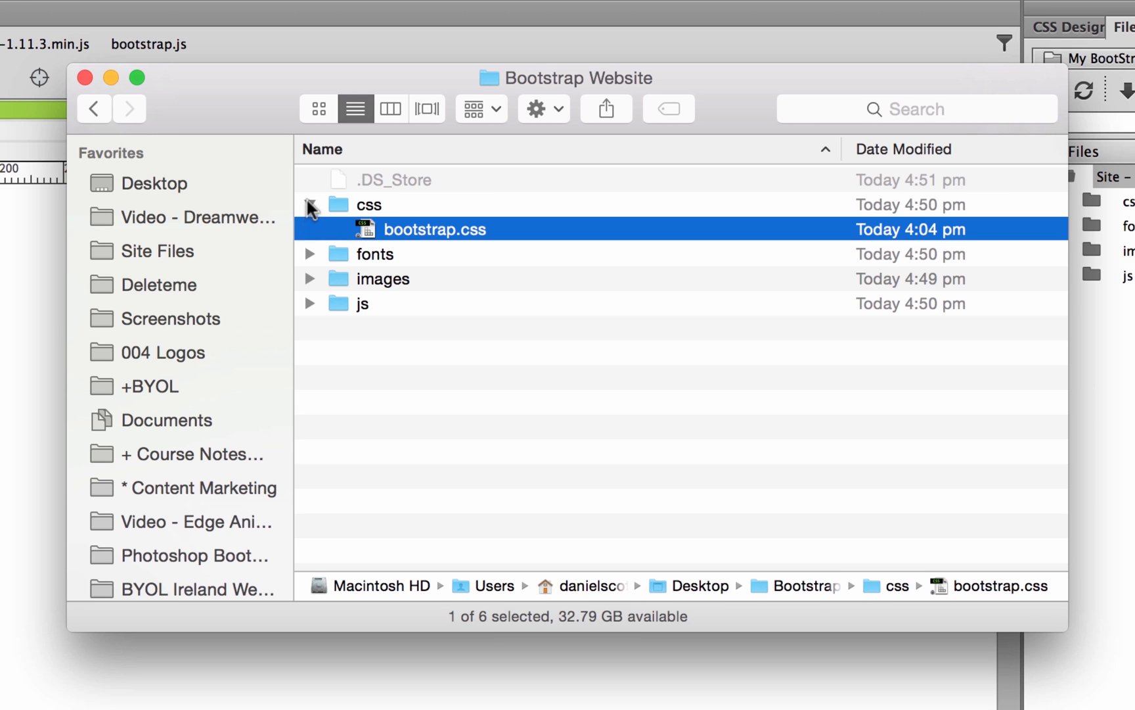
click(309, 229)
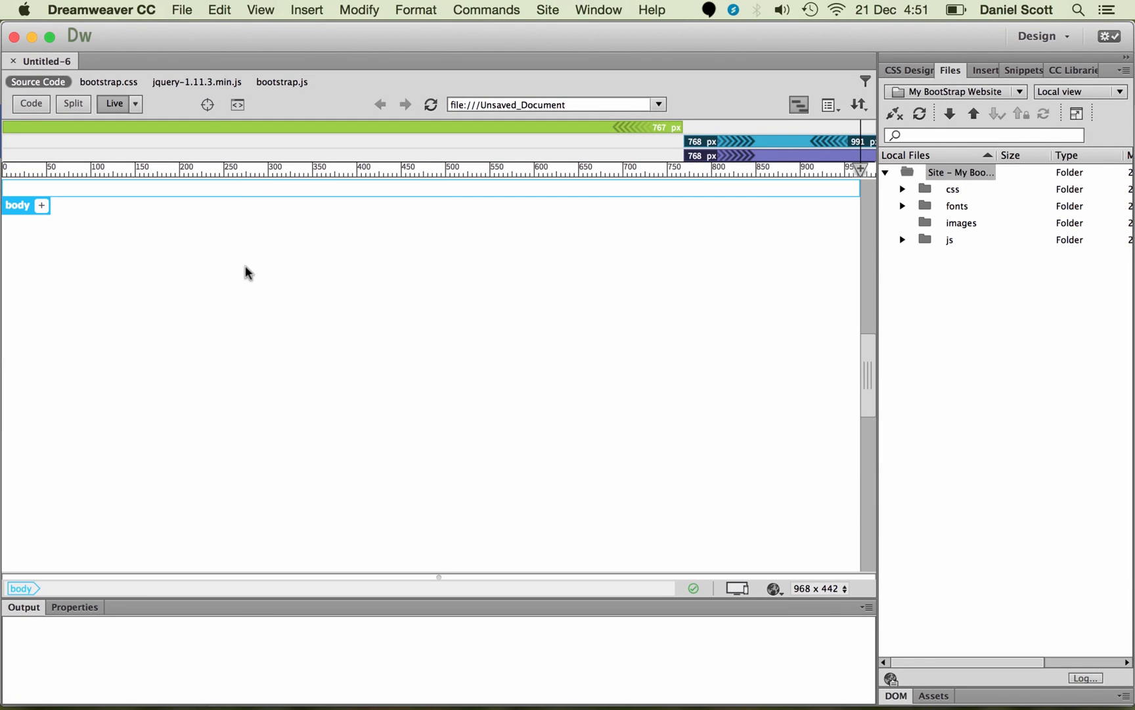
mouse_move(38, 81)
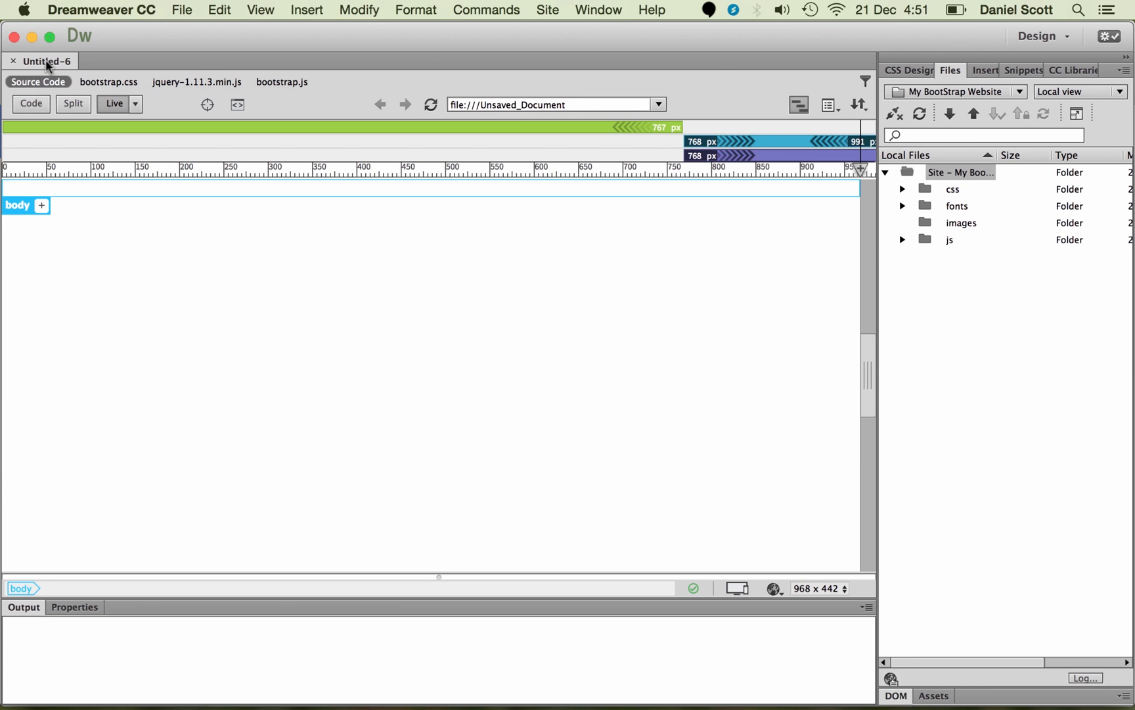
Save the new Bootstrap page as index.html in the site root
click(182, 9)
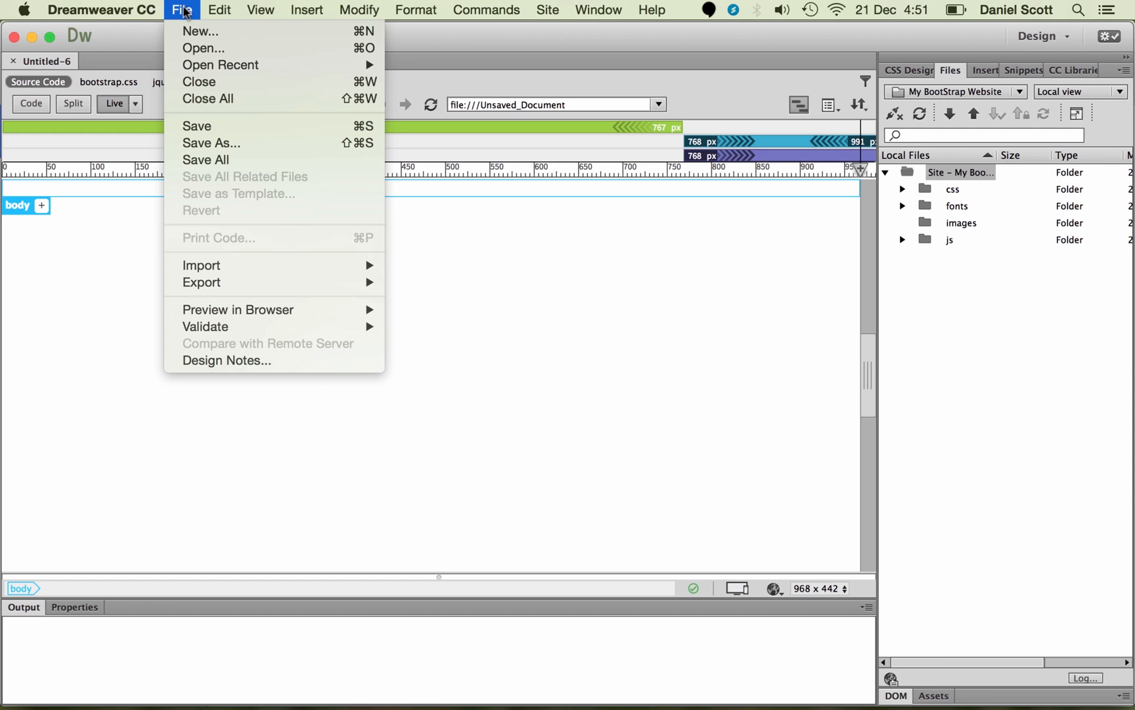
click(212, 143)
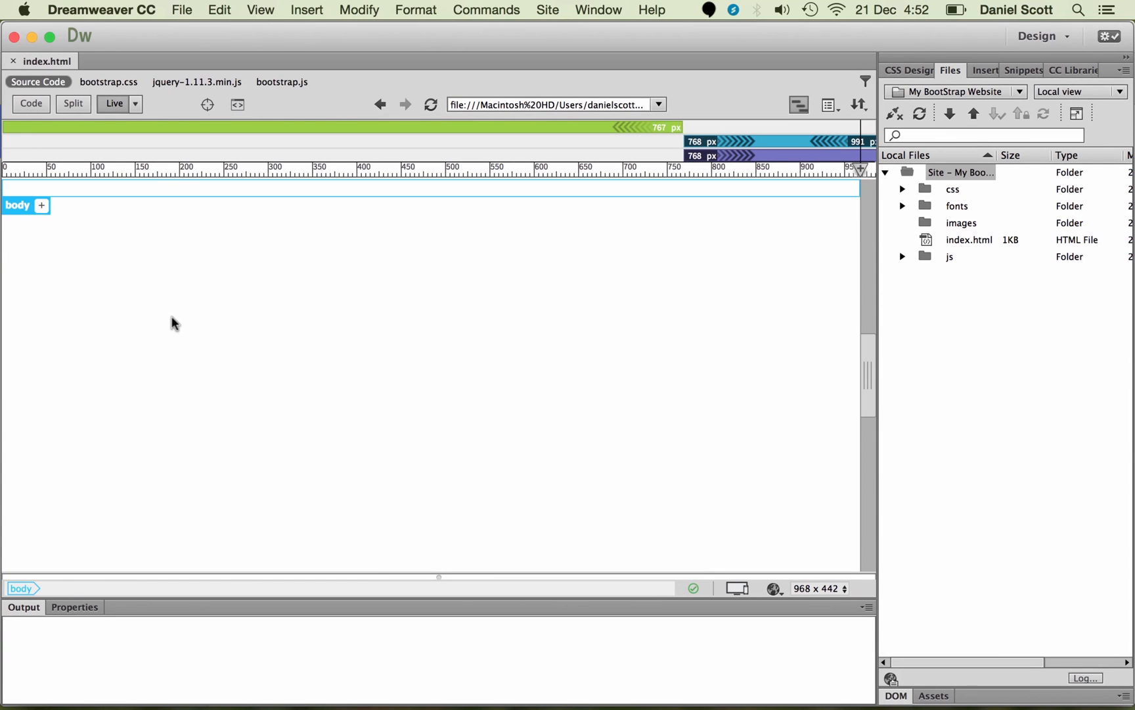
key(cmd+tab)
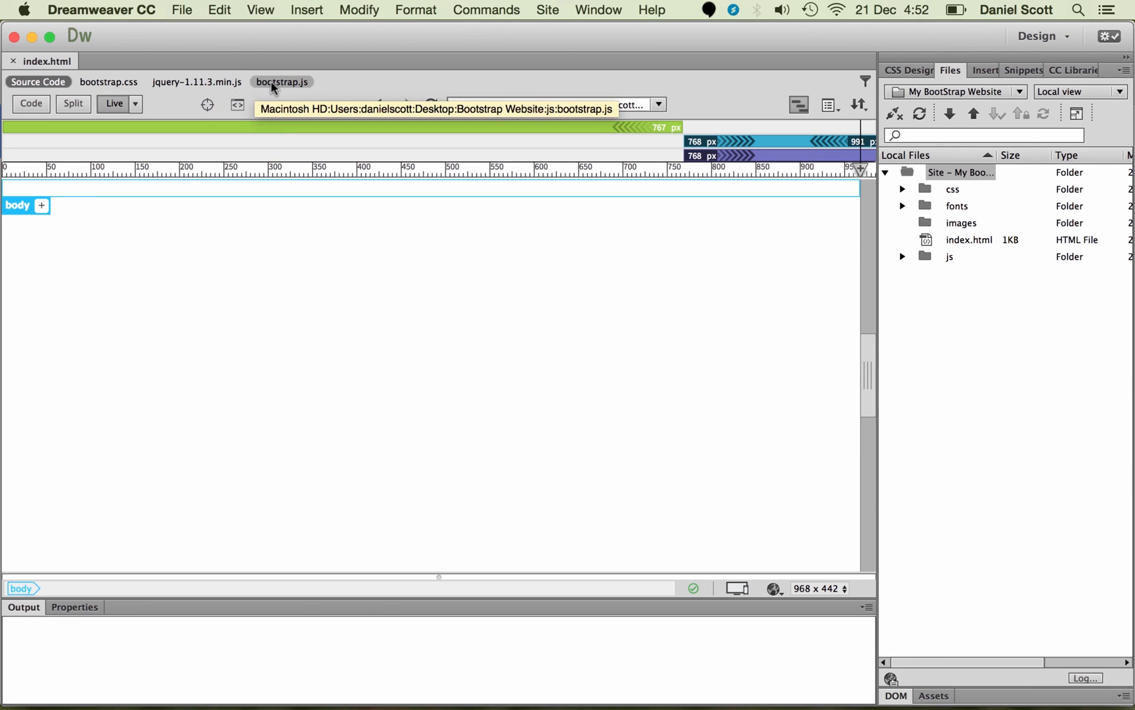
mouse_move(196, 81)
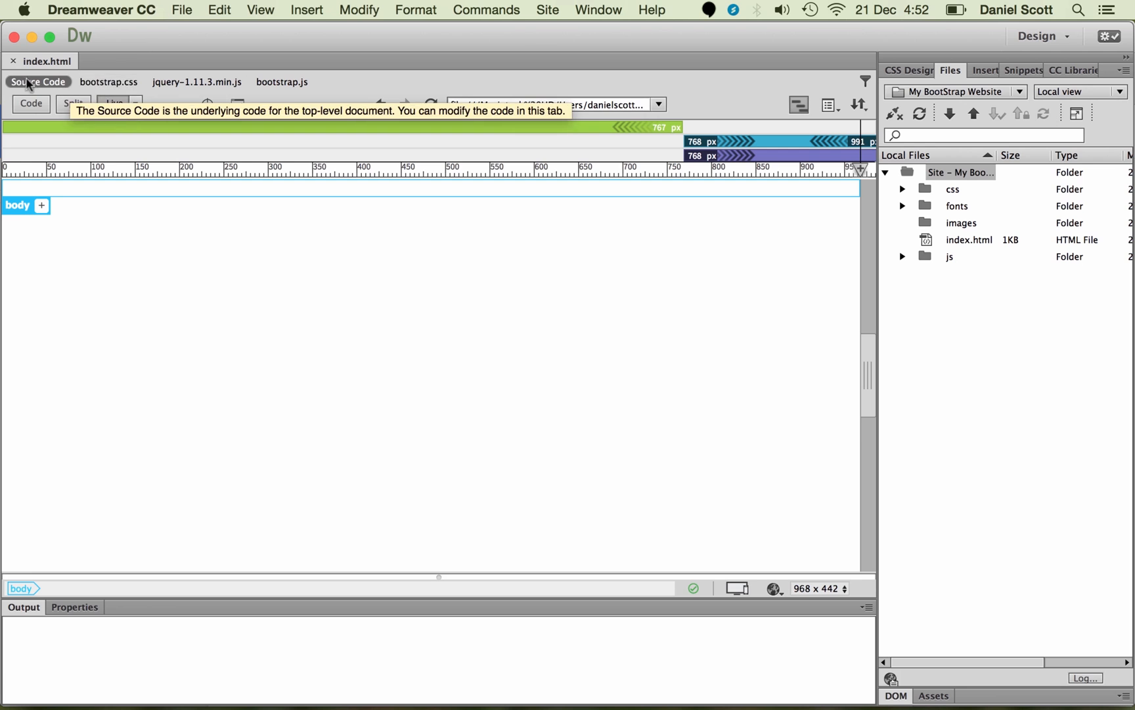
click(108, 82)
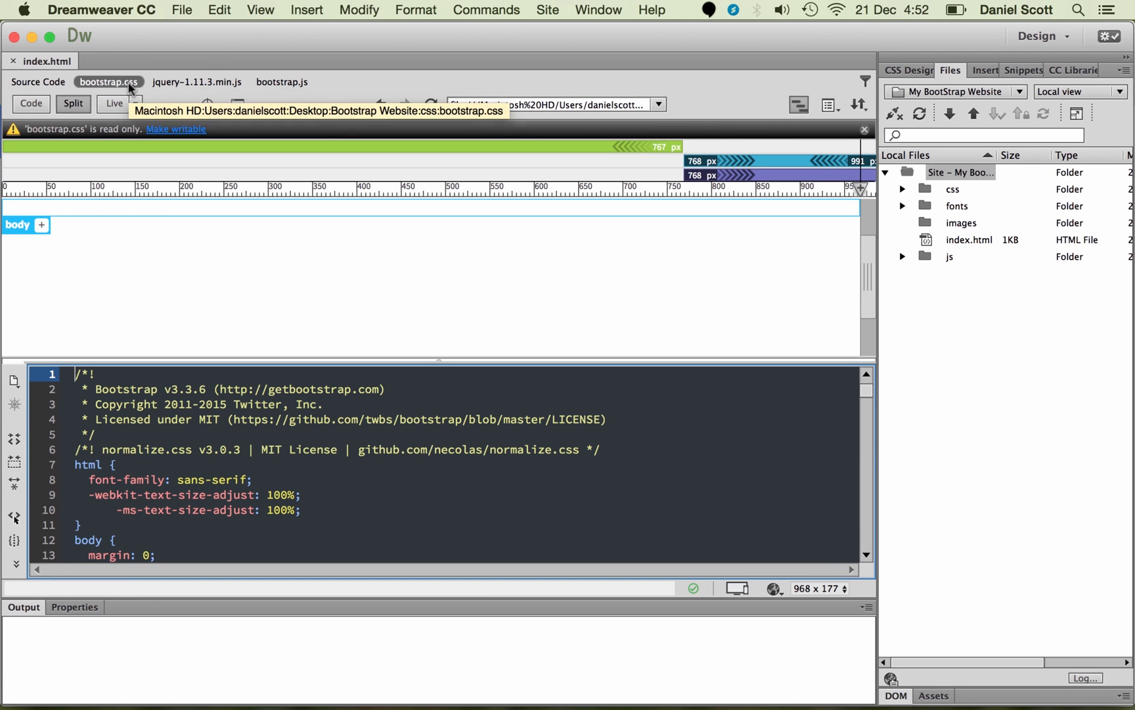
mouse_move(197, 82)
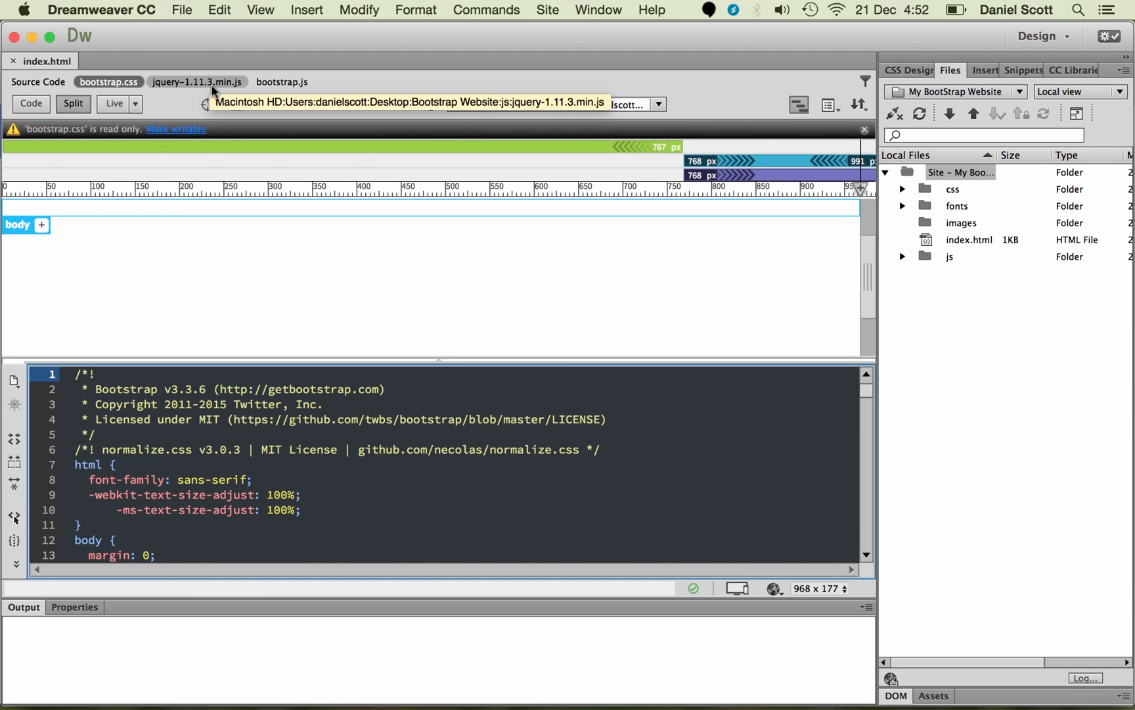
click(282, 82)
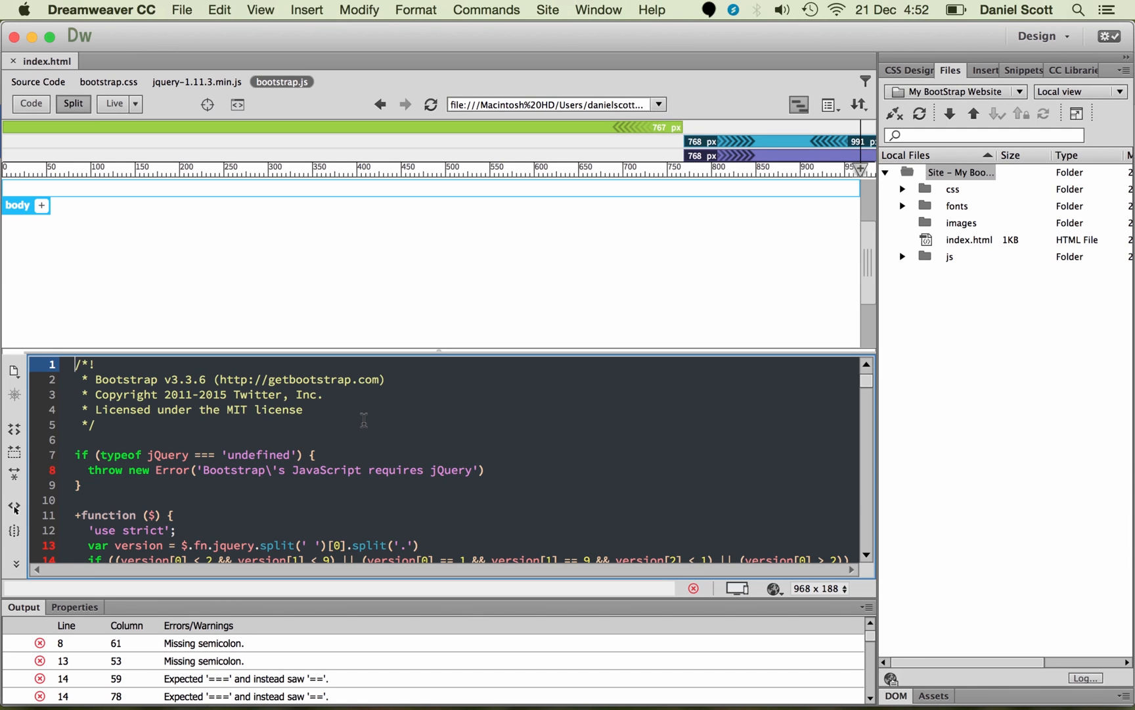
mouse_move(38, 81)
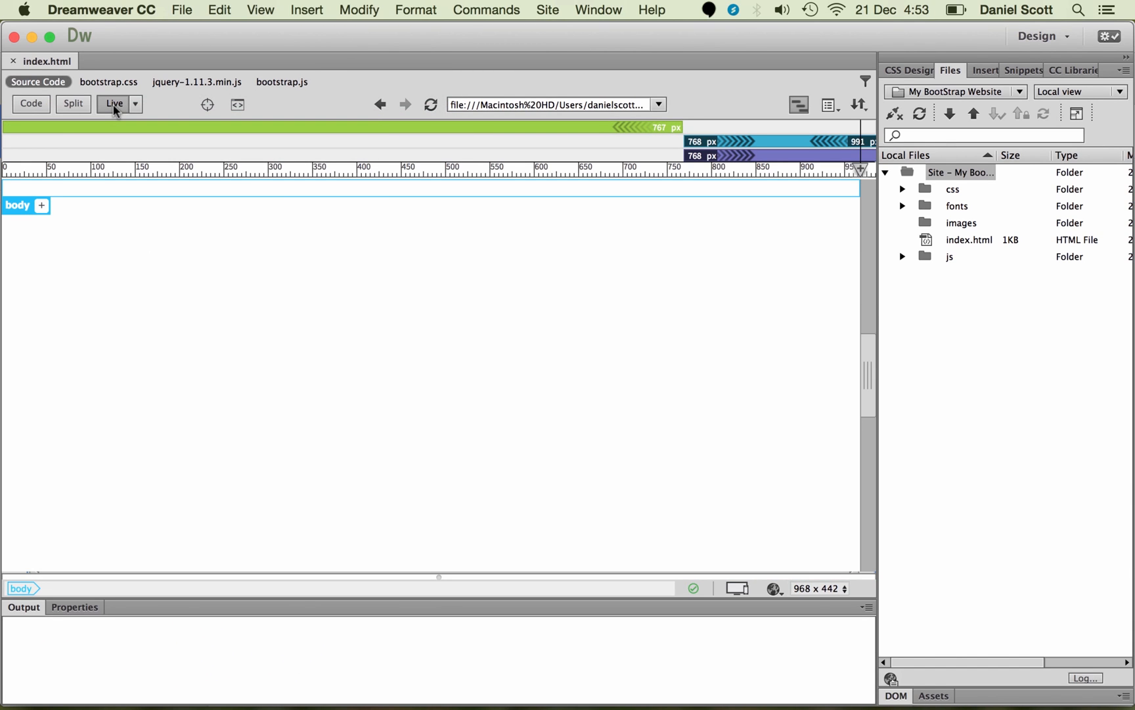
mouse_move(155, 248)
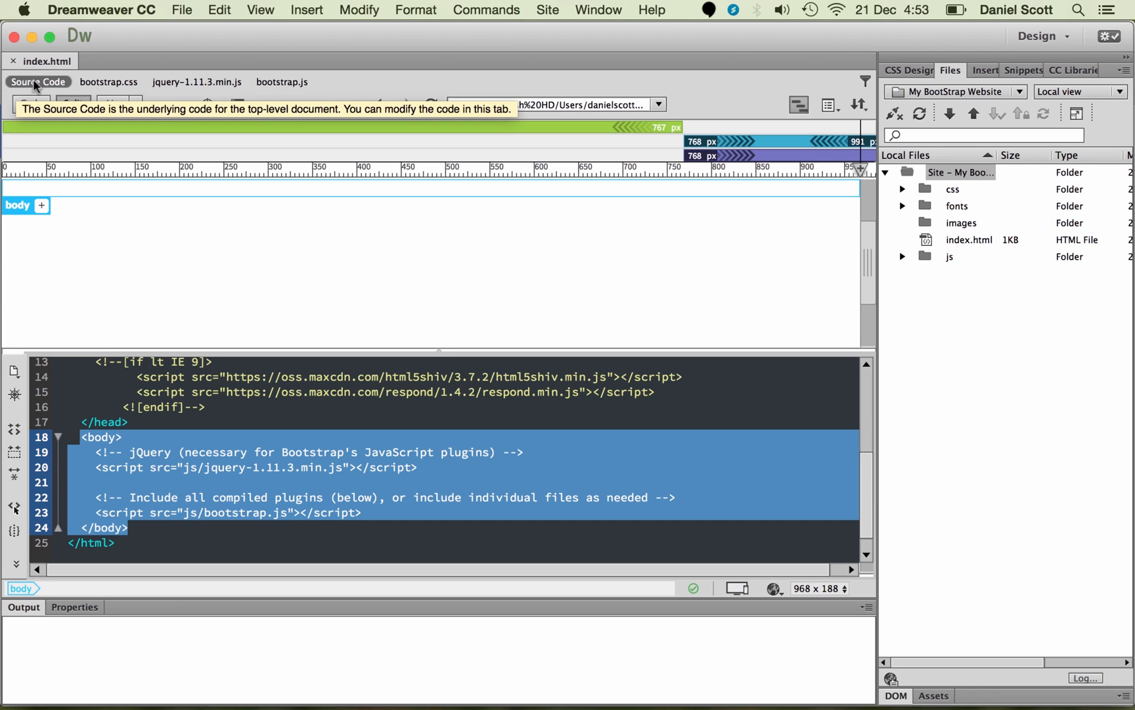
mouse_move(69, 400)
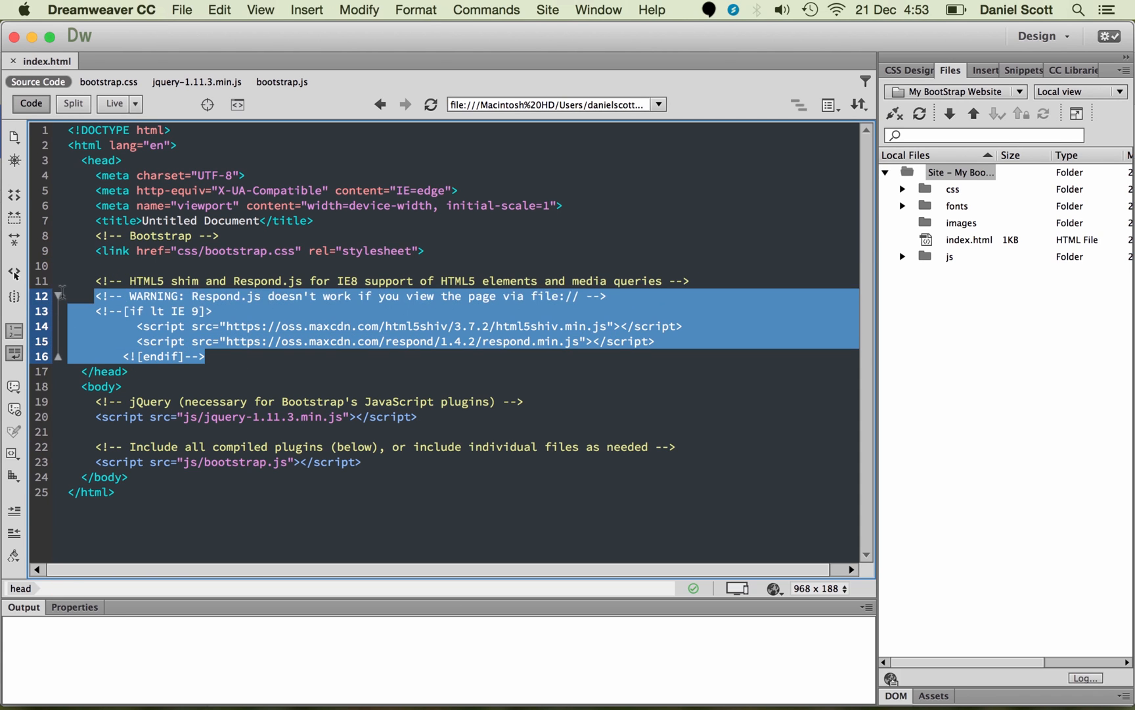
click(396, 326)
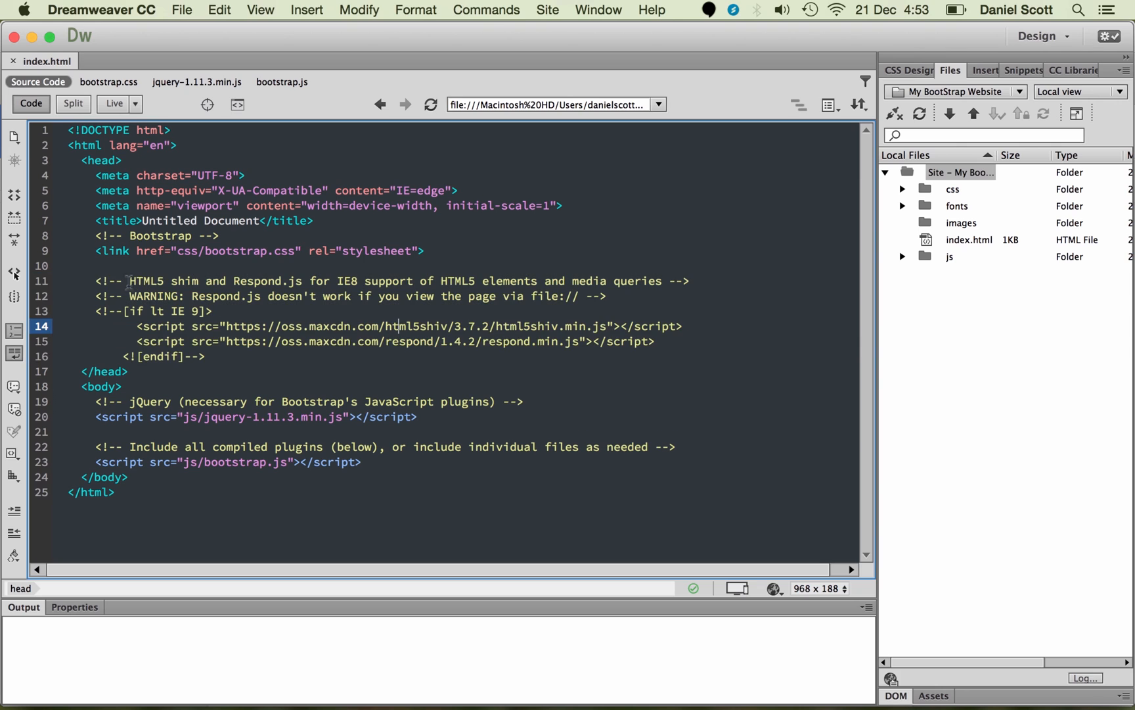
double_click(184, 281)
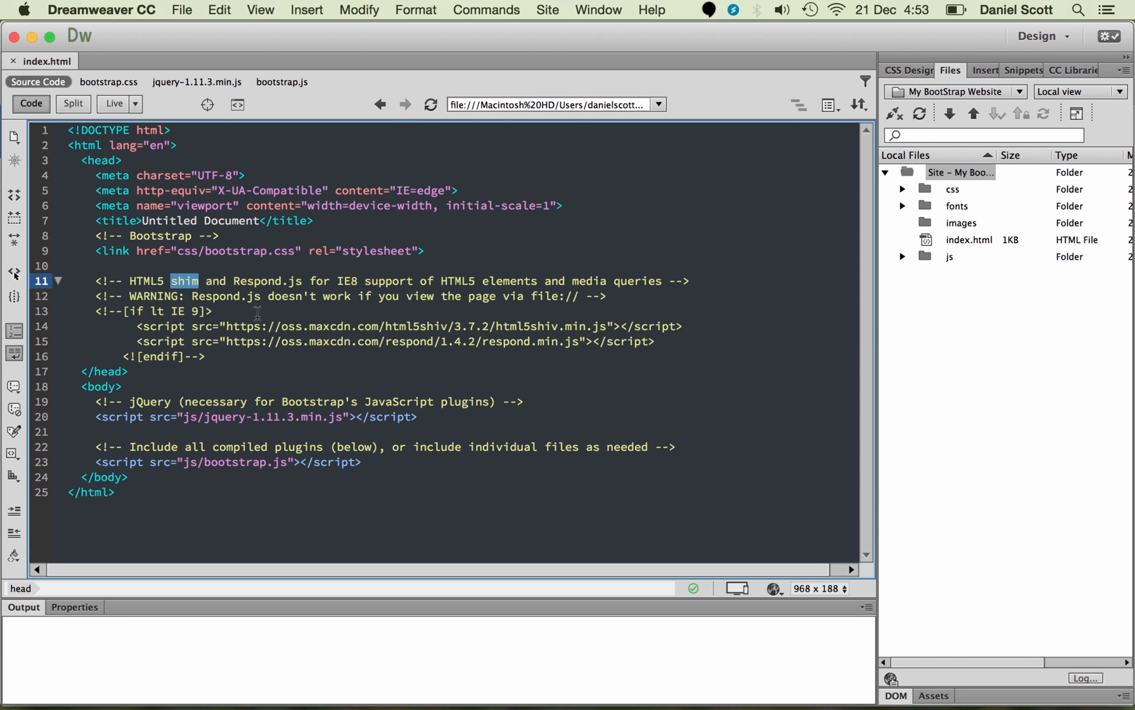
click(205, 356)
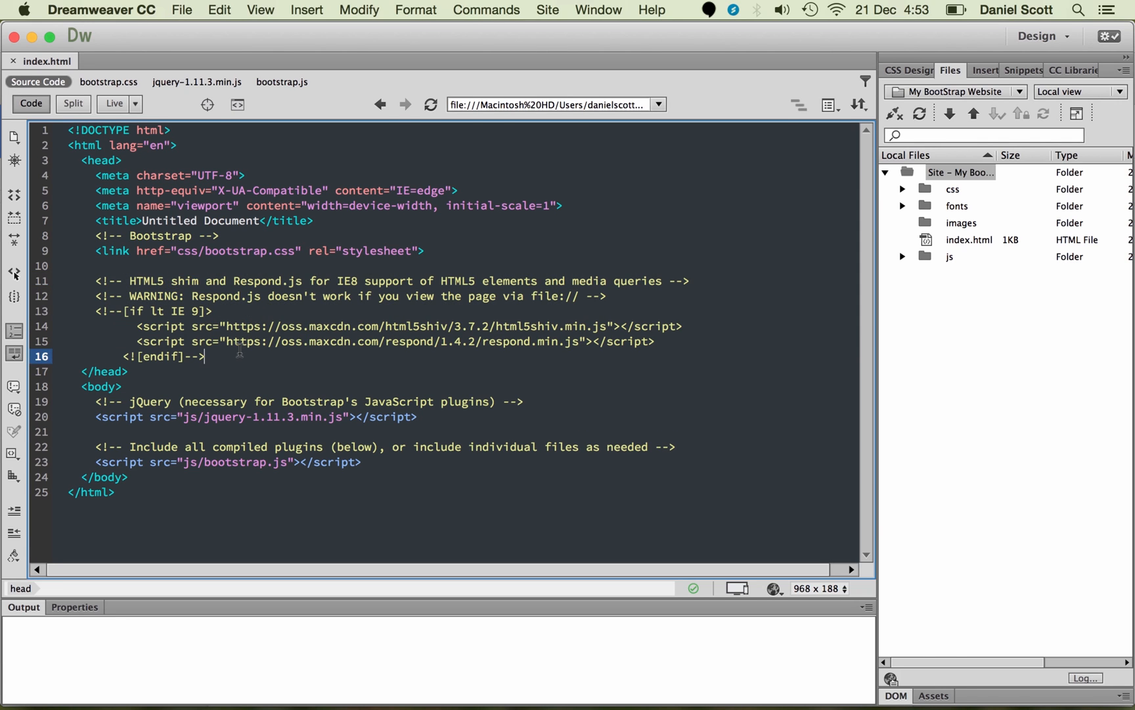
drag(94, 282, 205, 355)
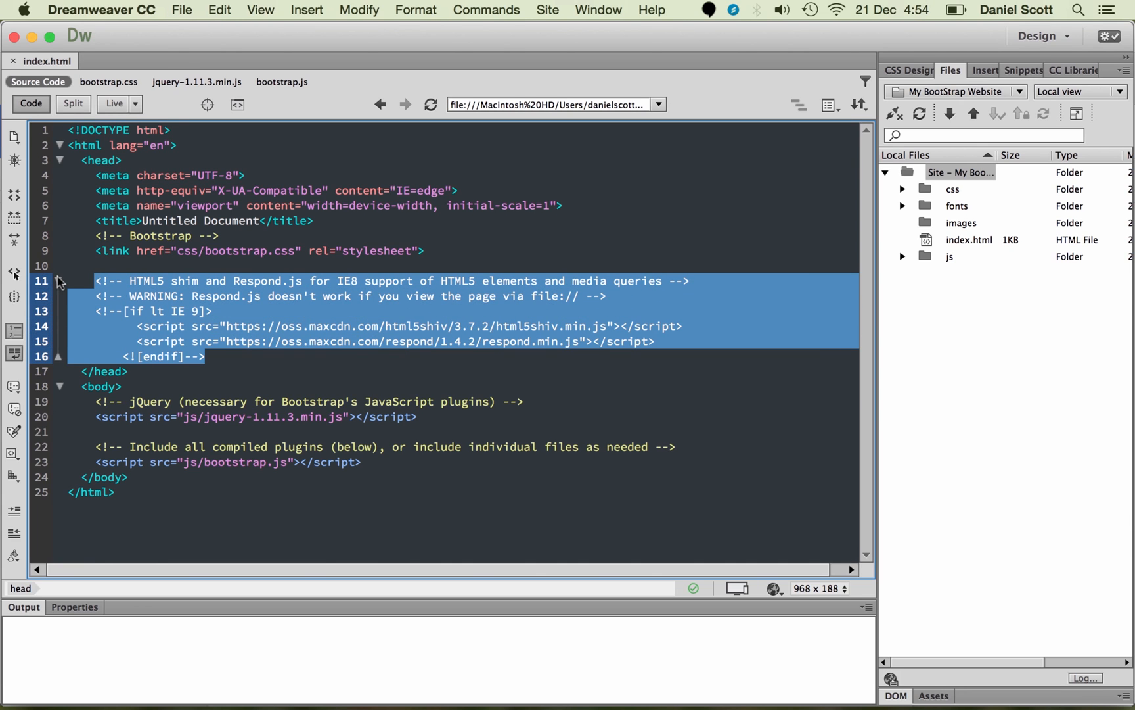
mouse_move(188, 312)
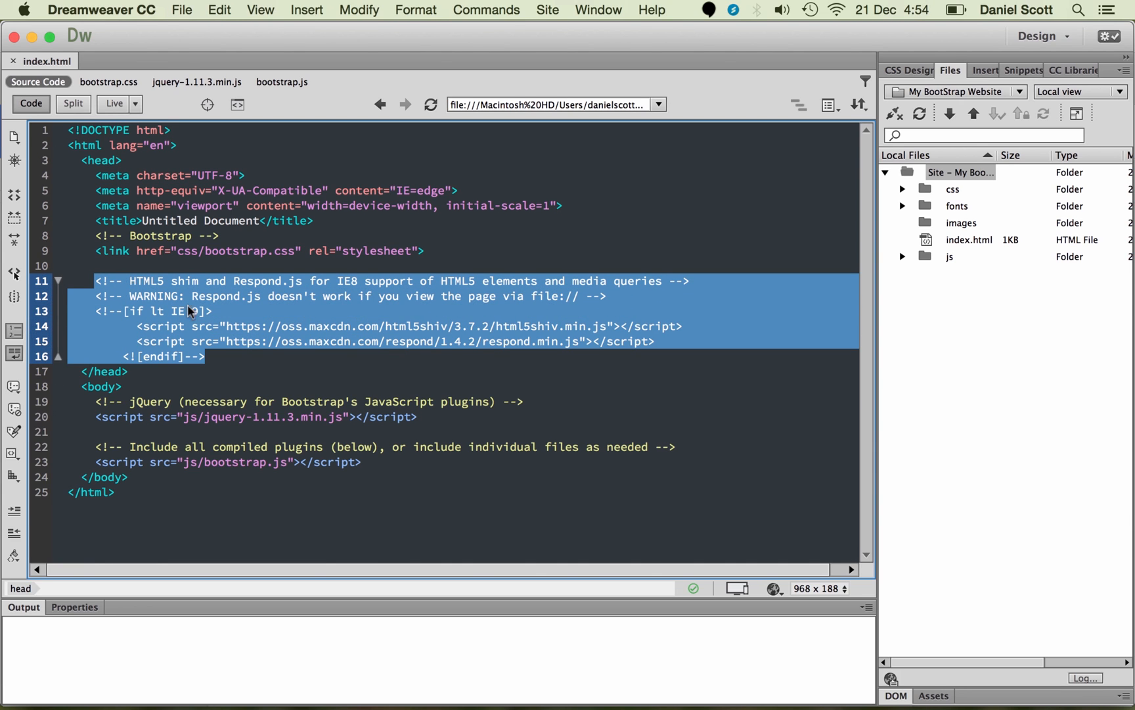
double_click(346, 282)
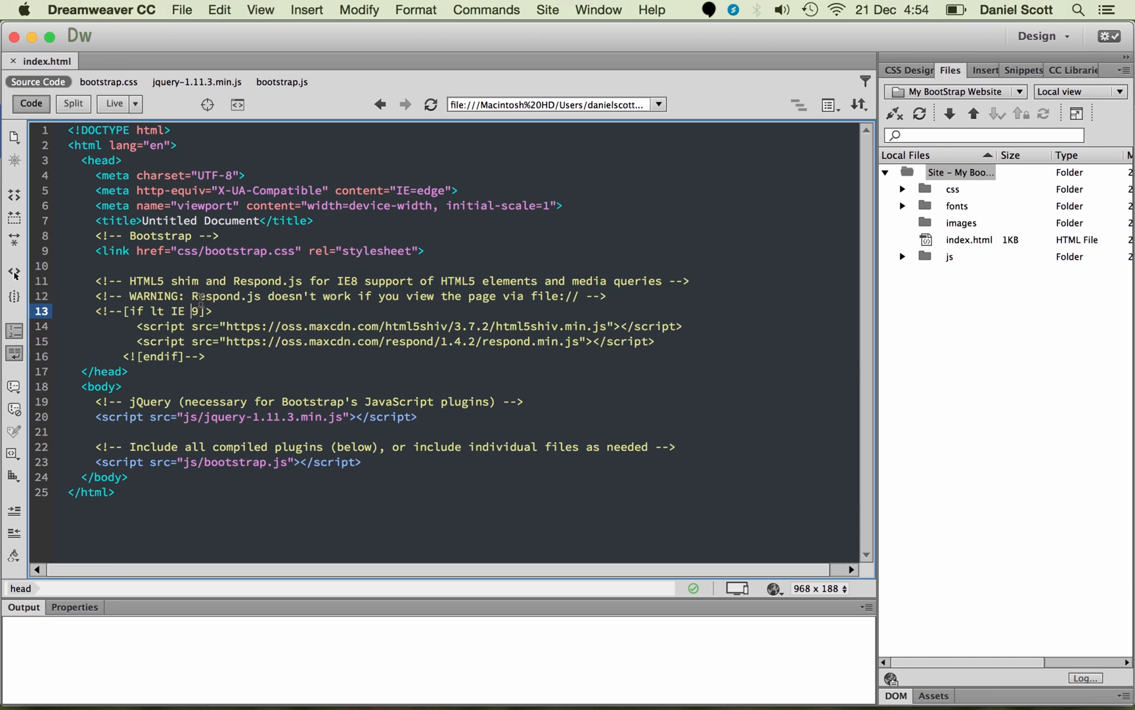
click(101, 145)
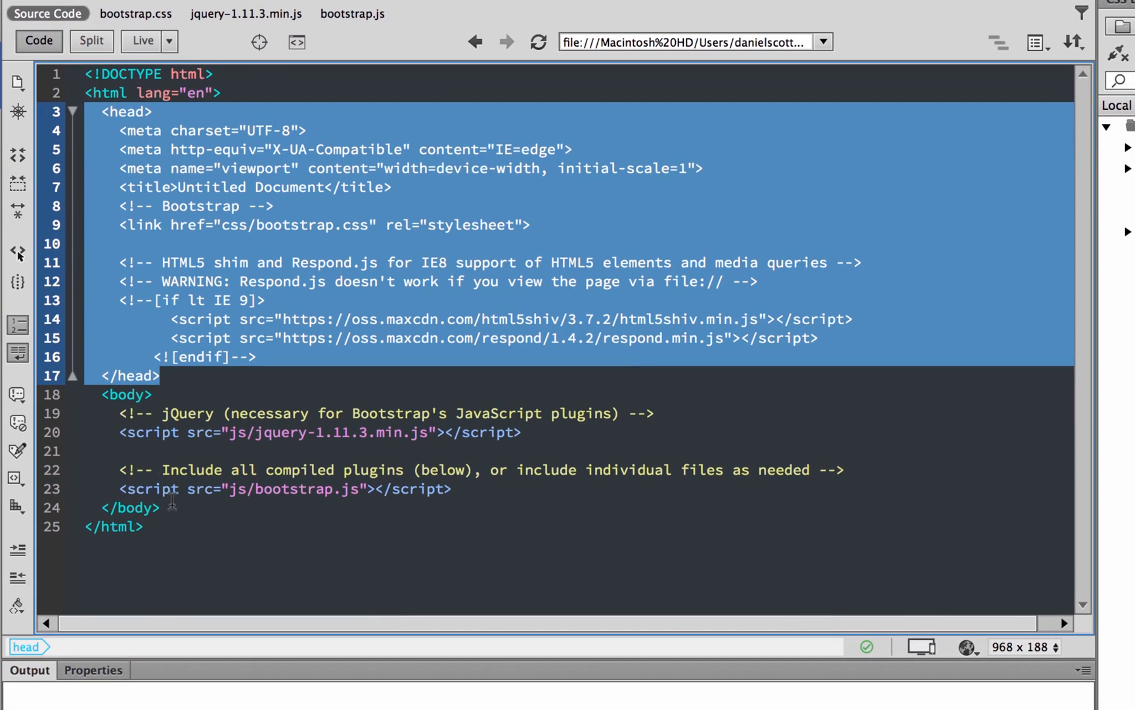
mouse_move(149, 116)
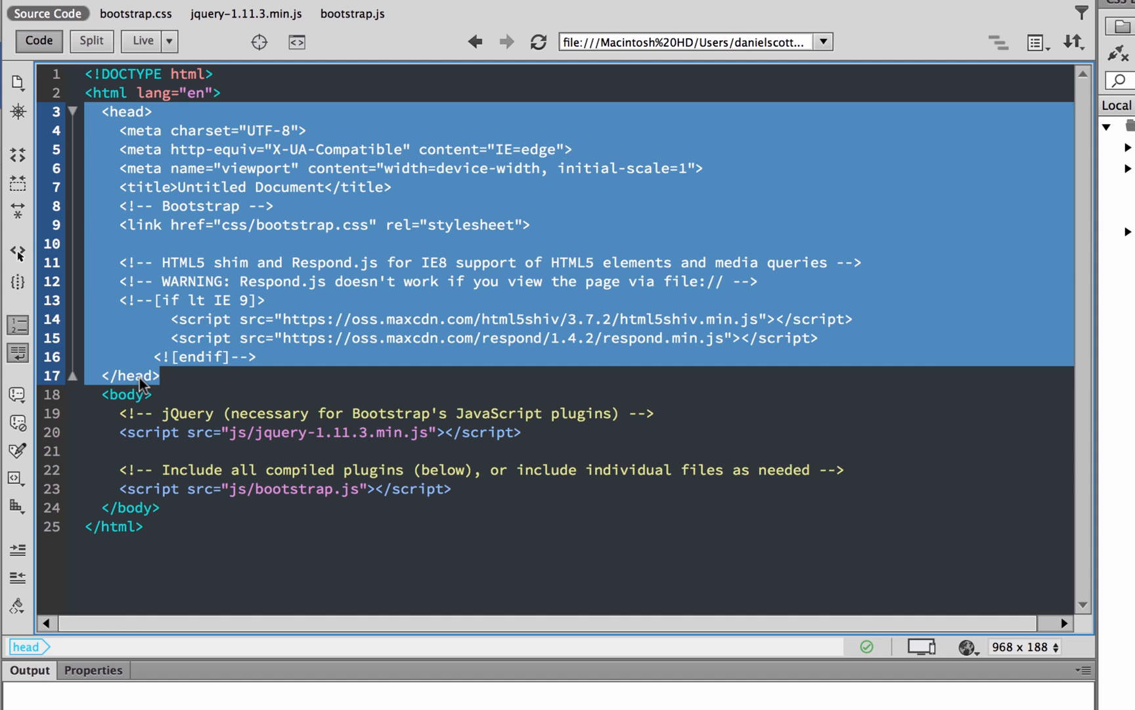
mouse_move(154, 136)
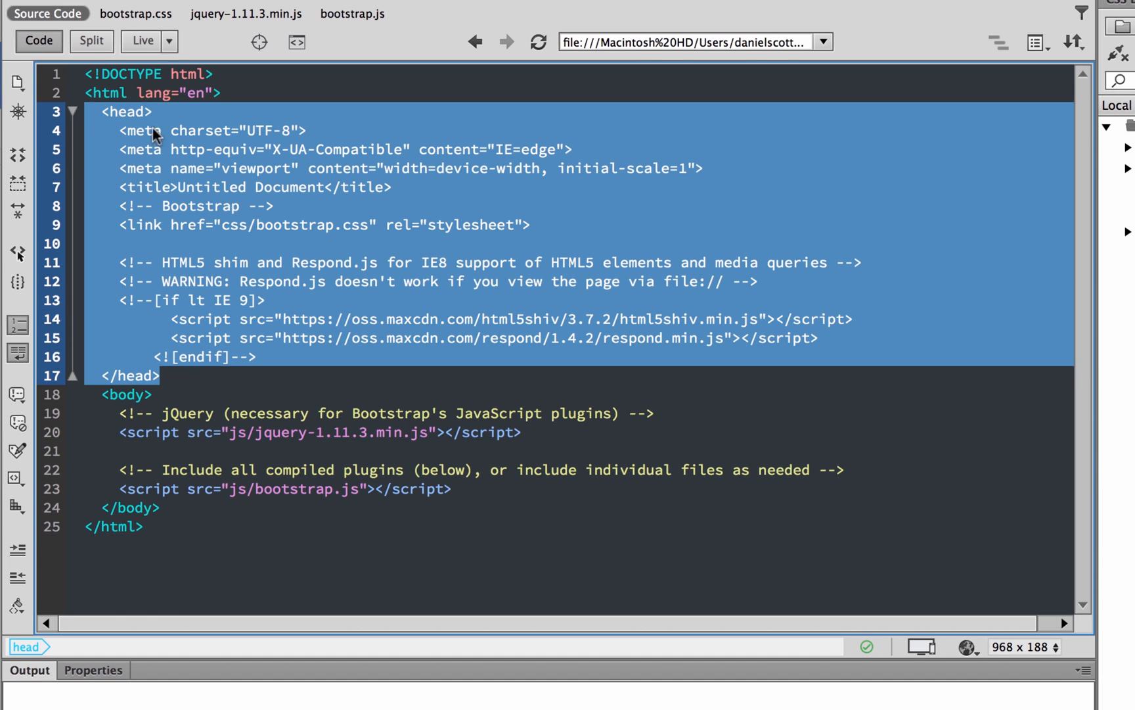
mouse_move(154, 284)
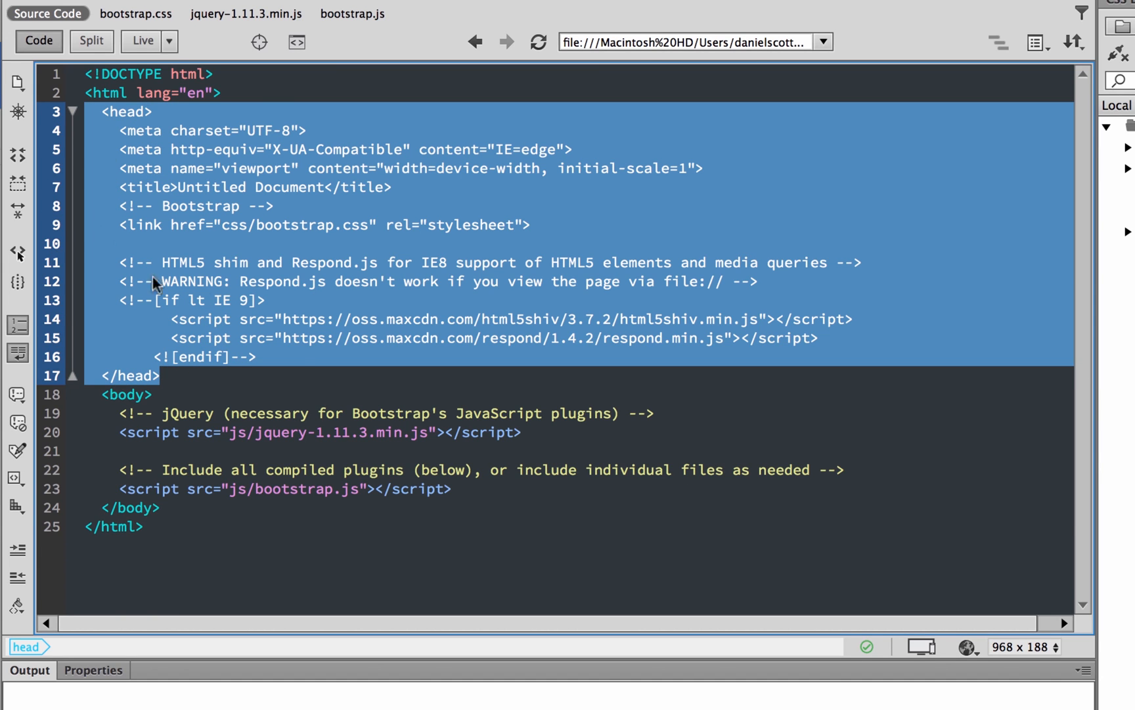
mouse_move(234, 251)
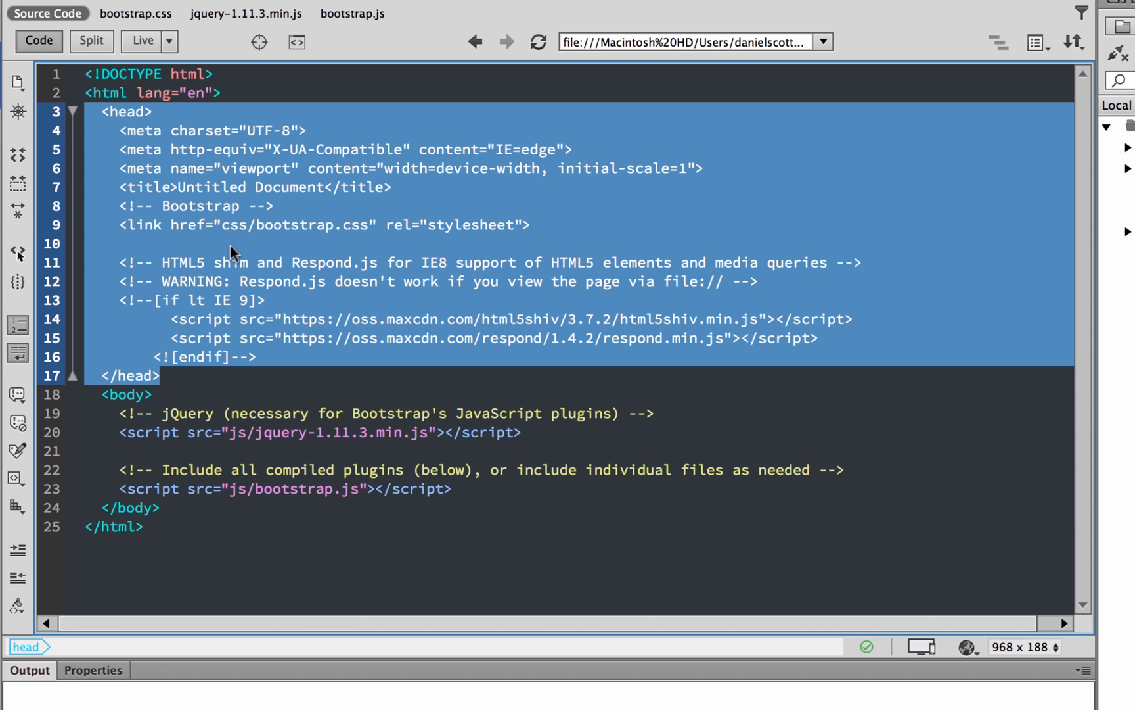
mouse_move(354, 190)
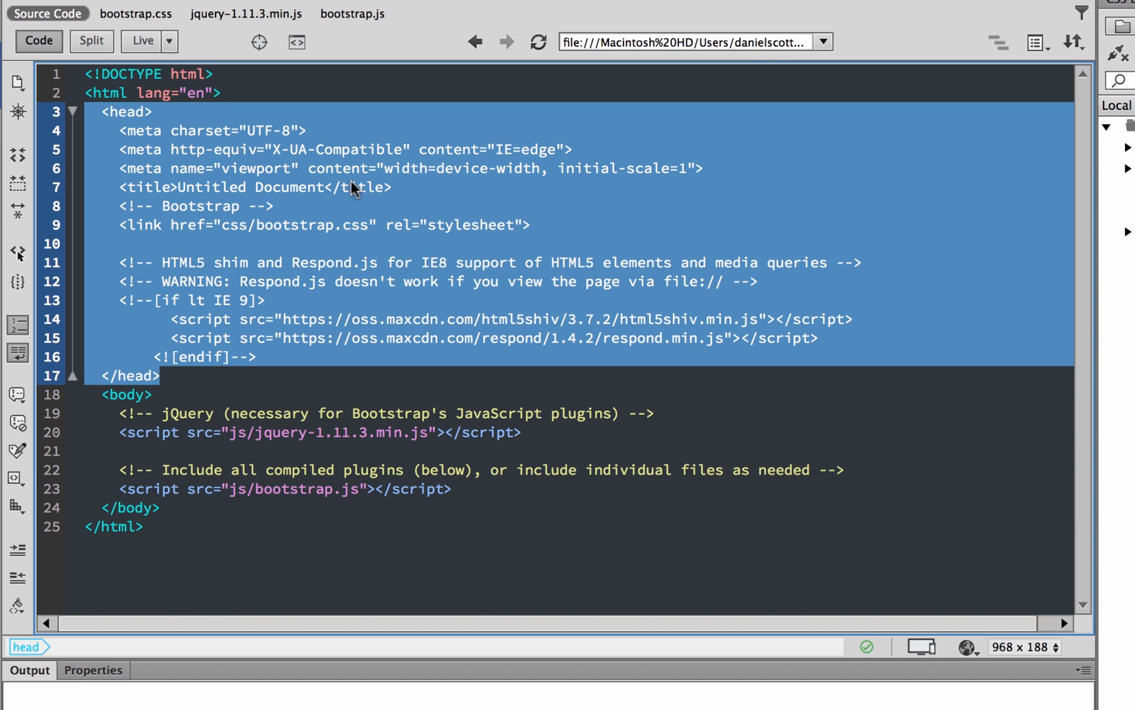
mouse_move(483, 166)
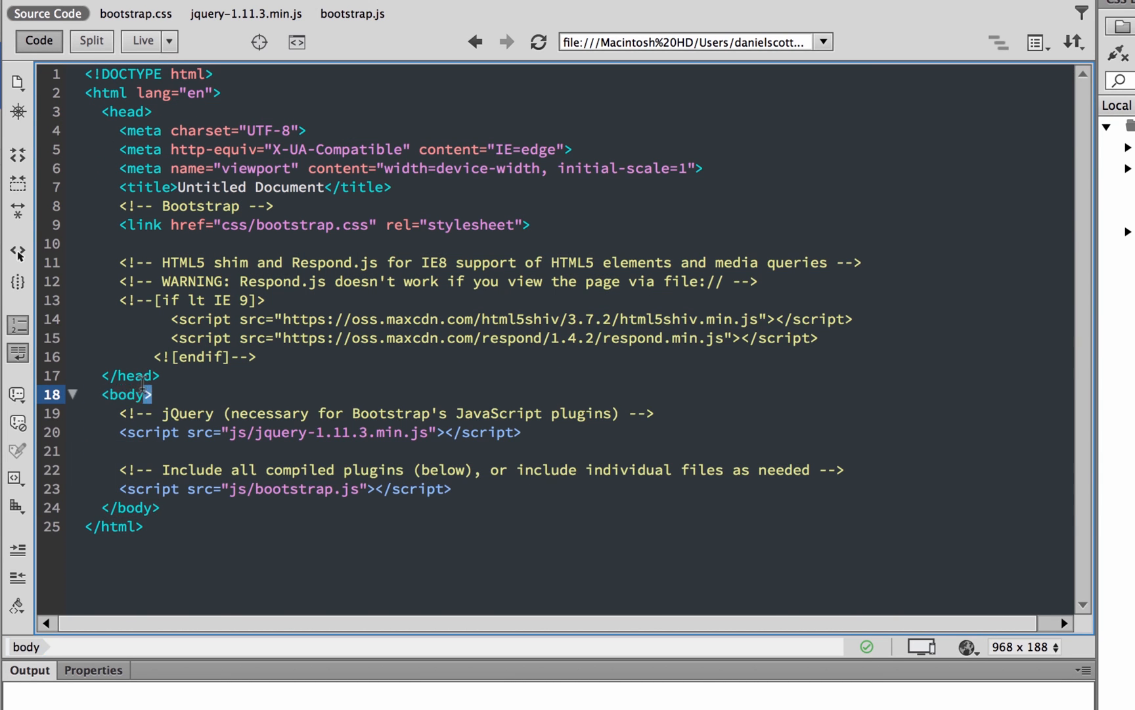
Place the cursor in the body tag and preview index.html in Live view
click(127, 394)
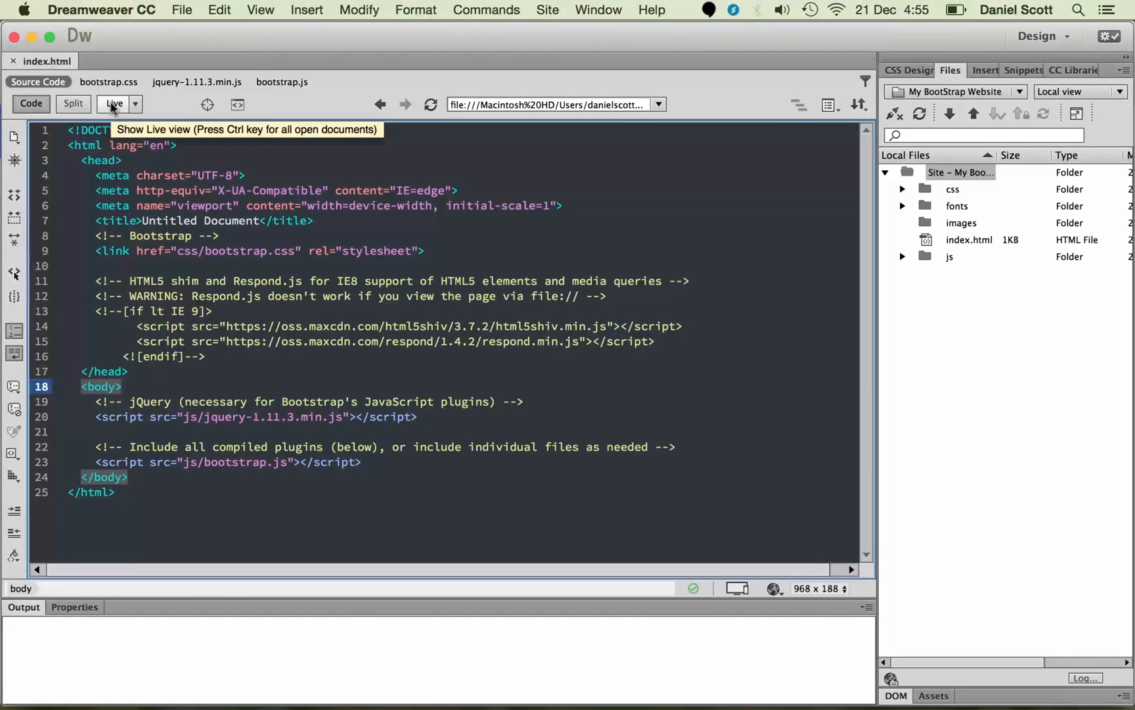
click(113, 104)
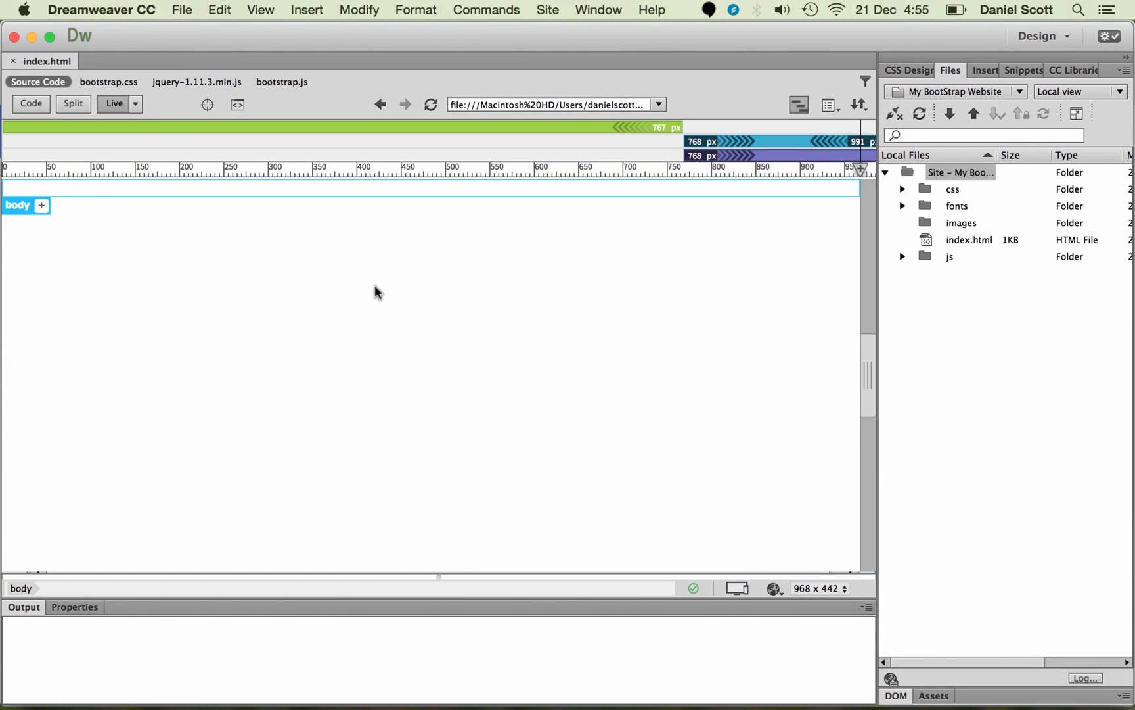